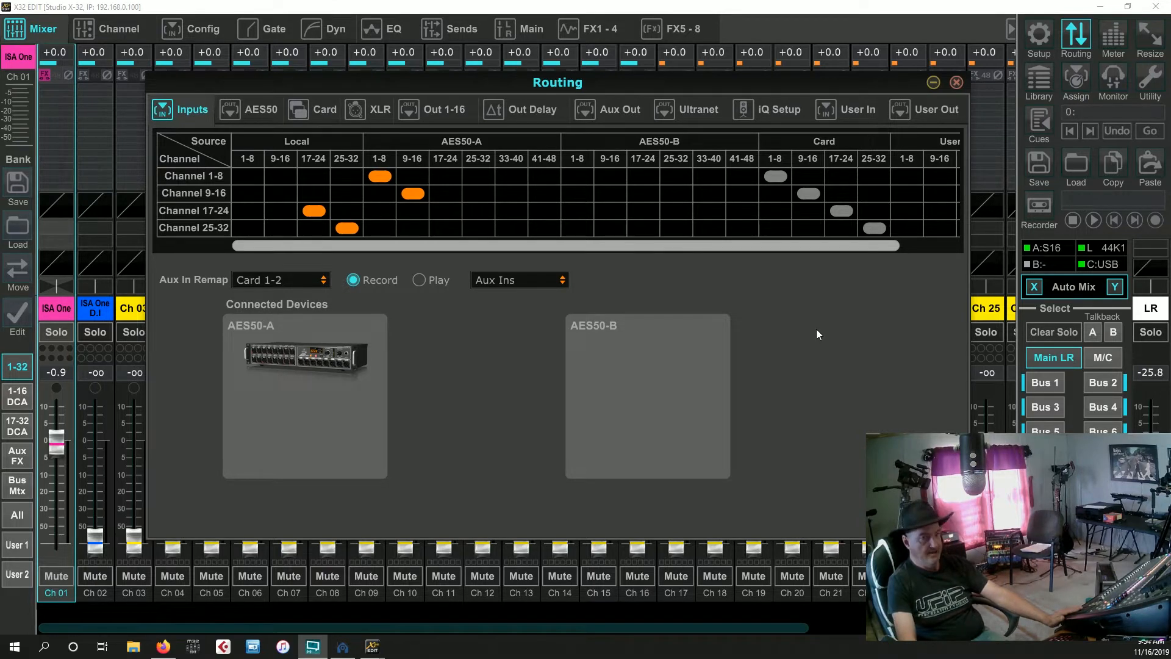
mouse_move(528, 119)
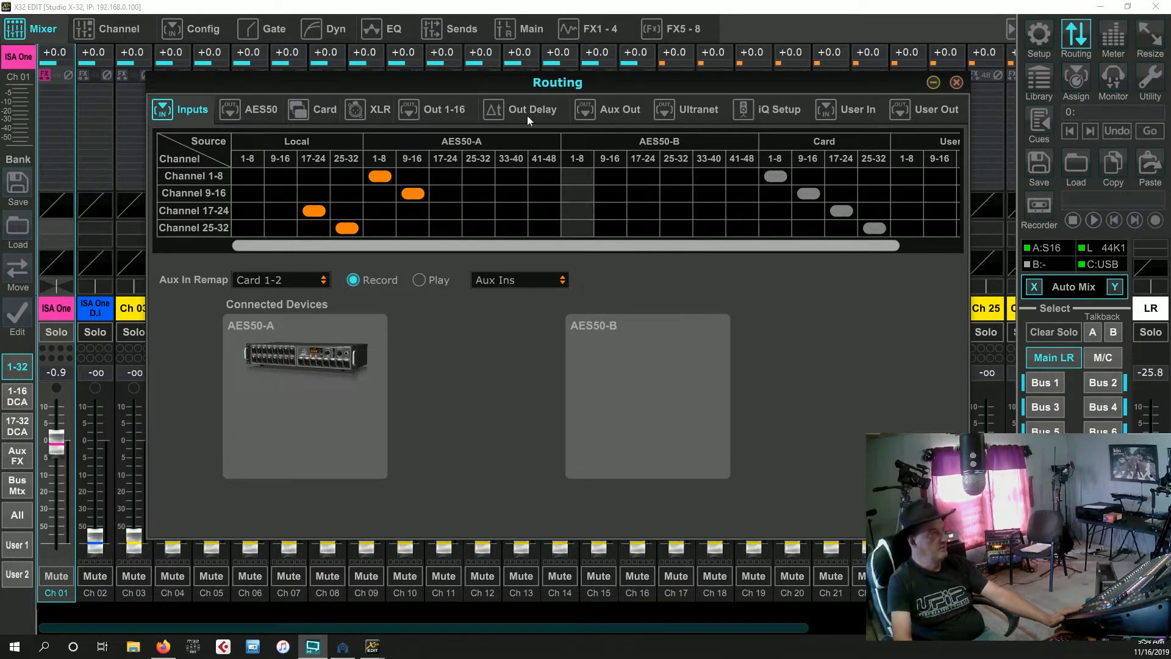
Step: Review the Card output patch, then the User In patch showing Local In 1–8 on Inputs 1–8
click(311, 108)
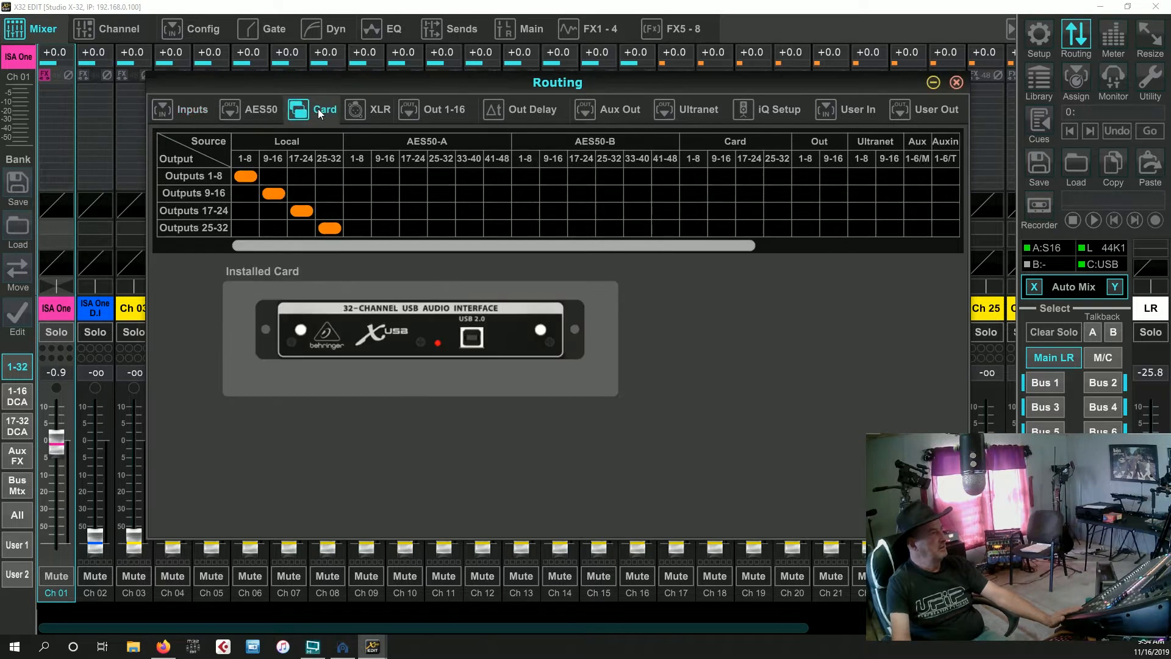
mouse_move(859, 116)
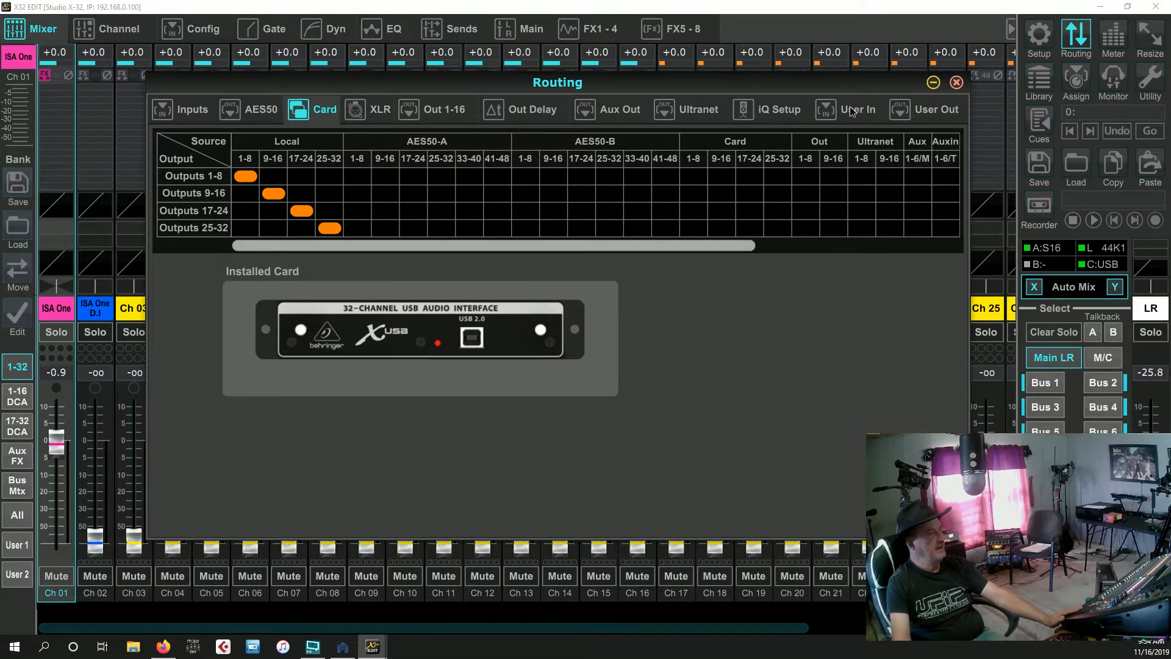
click(856, 108)
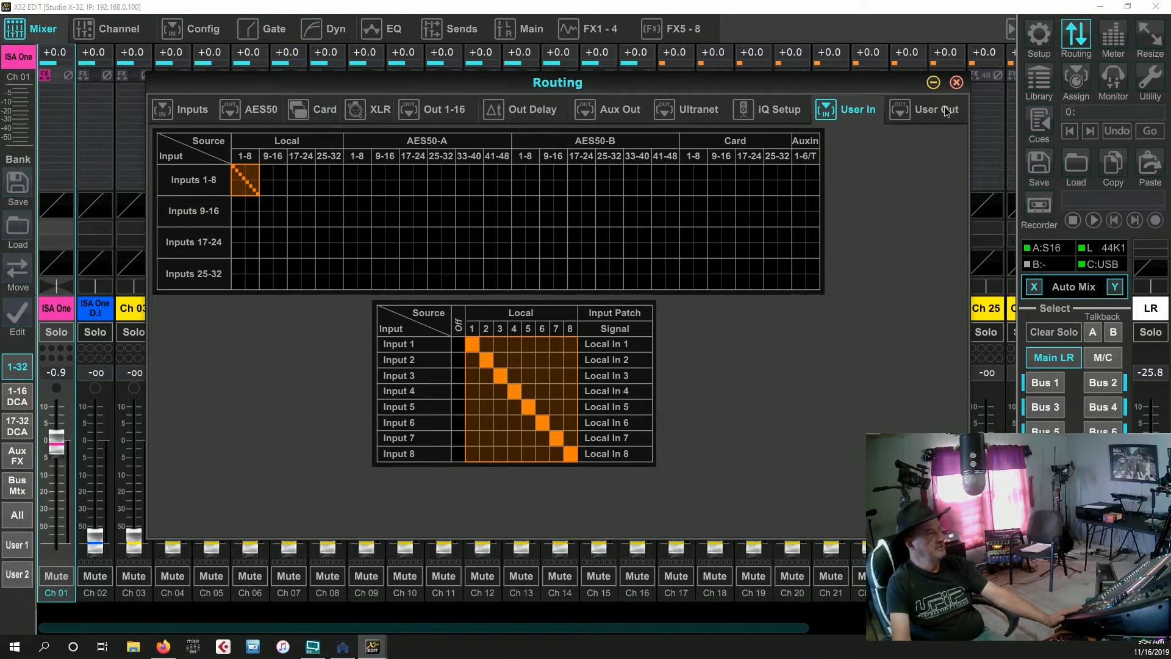
mouse_move(746, 179)
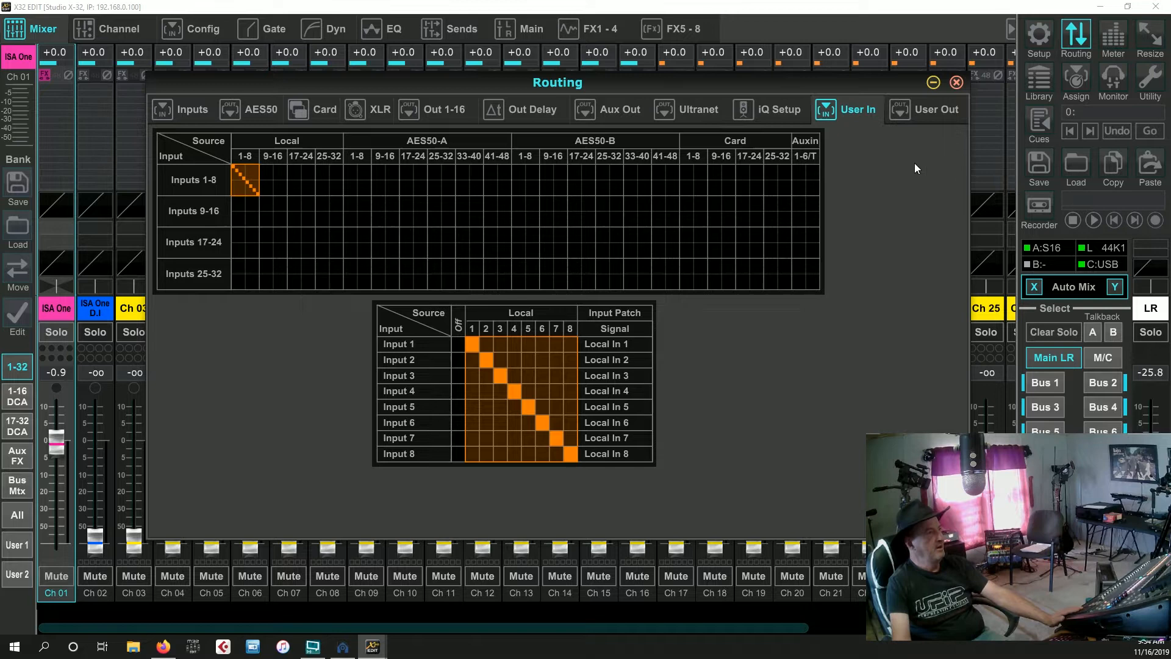
mouse_move(847, 145)
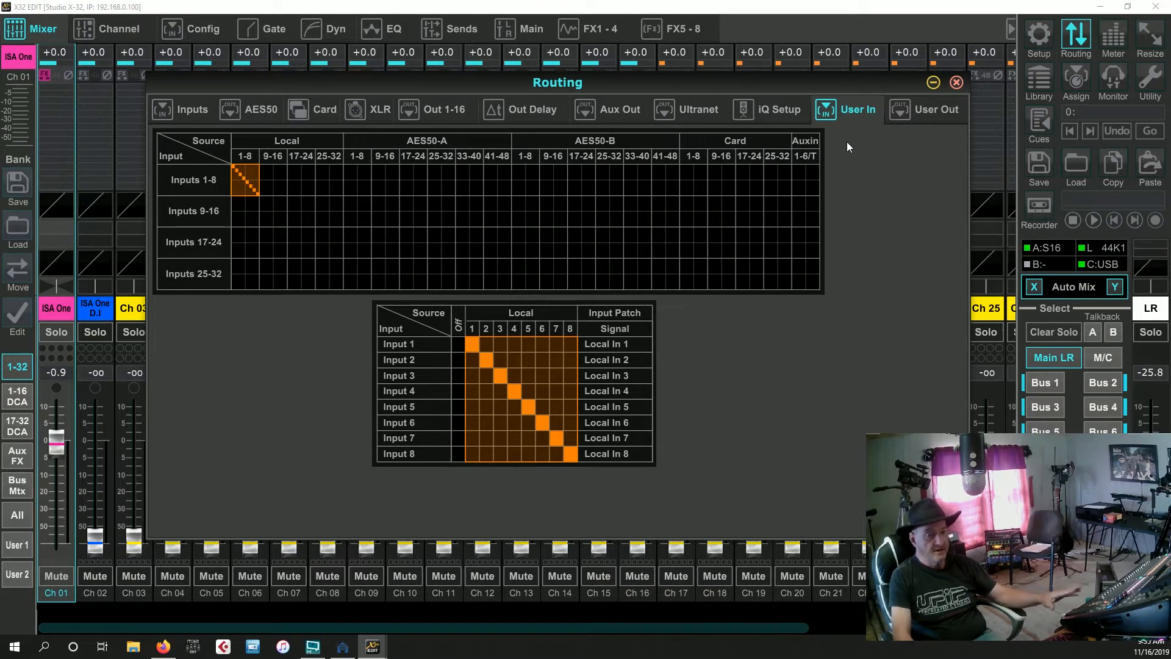
Step: In Setup, browse the Mixer and Midi Control pages and end on the X-USB card at 32in/32out
click(1037, 34)
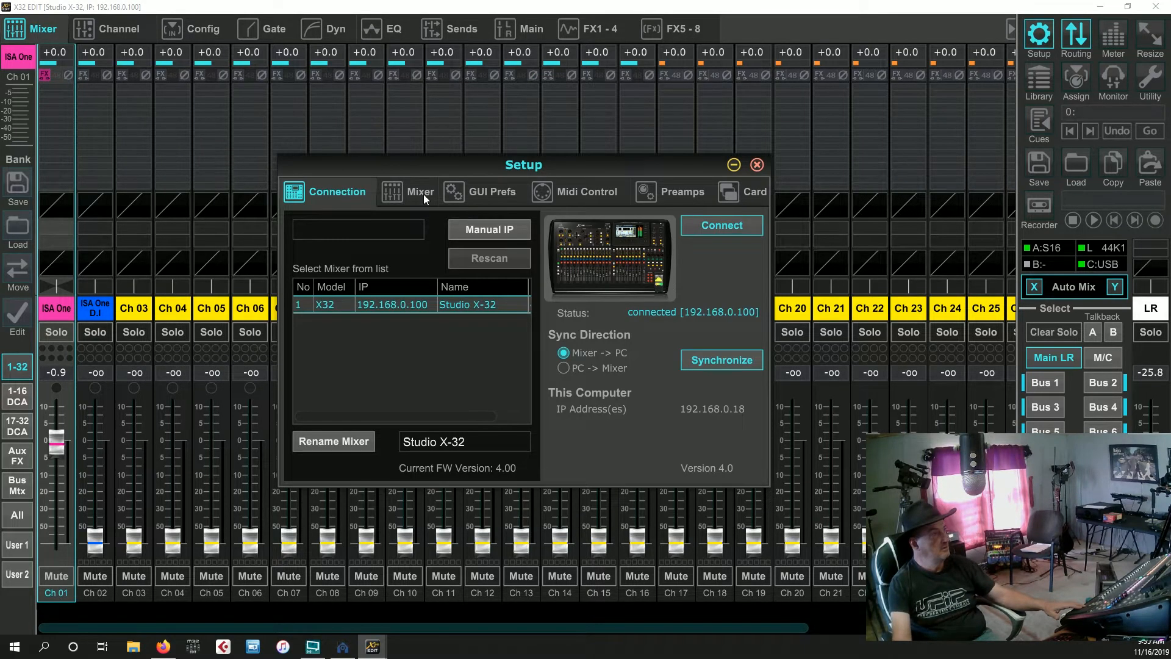
click(408, 191)
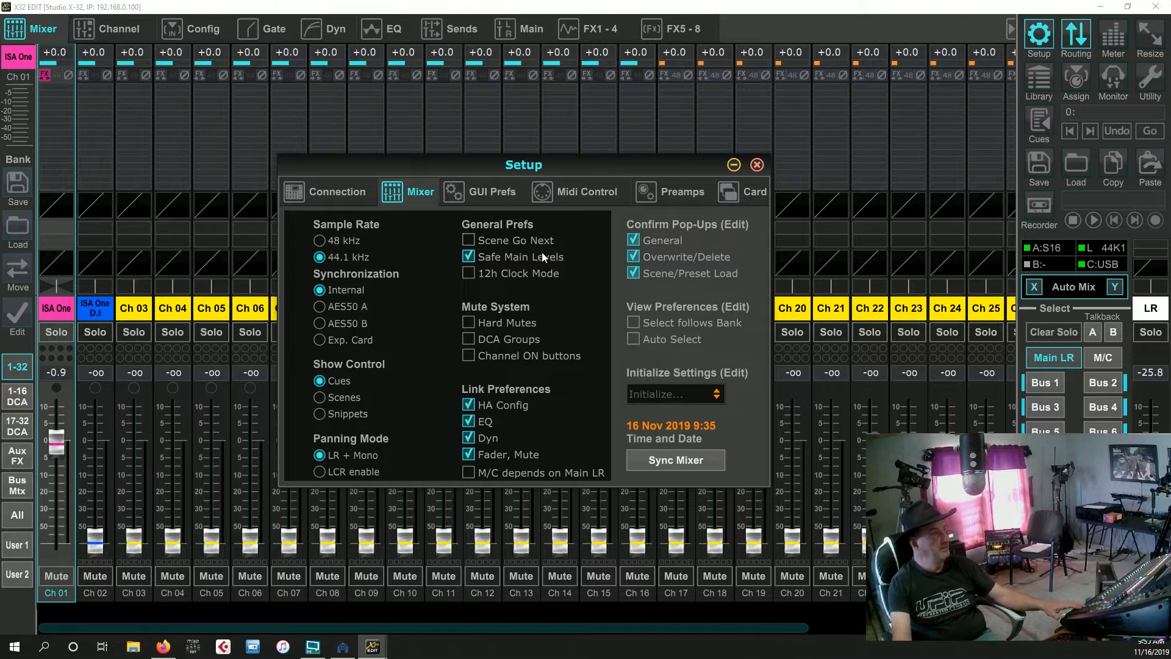
click(587, 191)
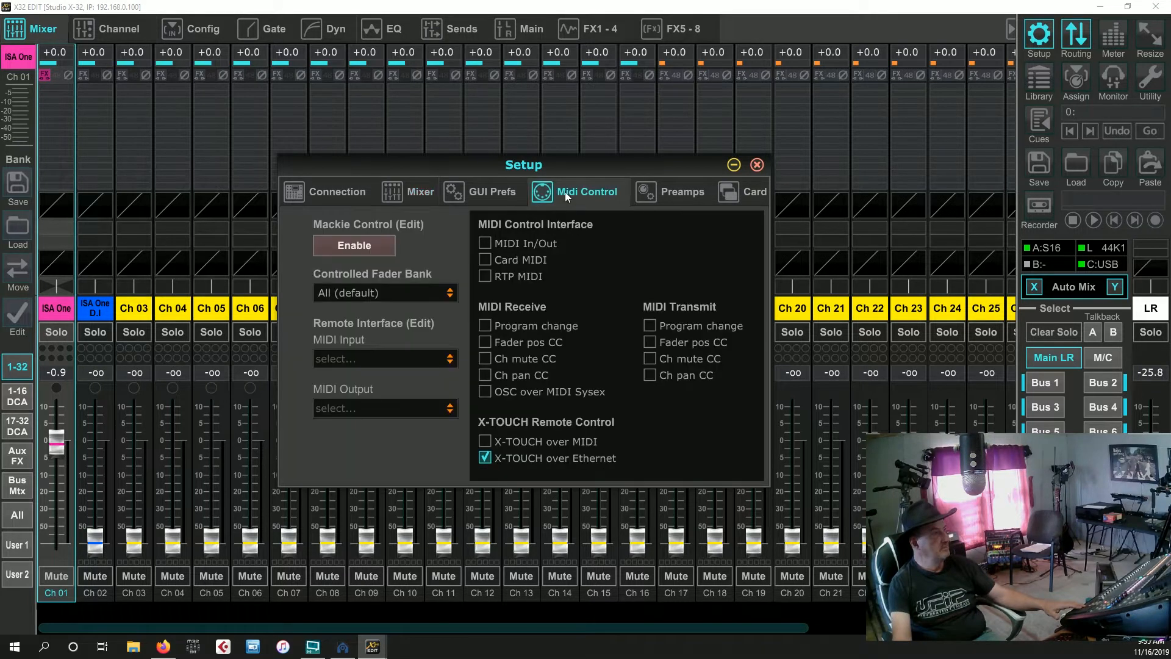
mouse_move(514, 238)
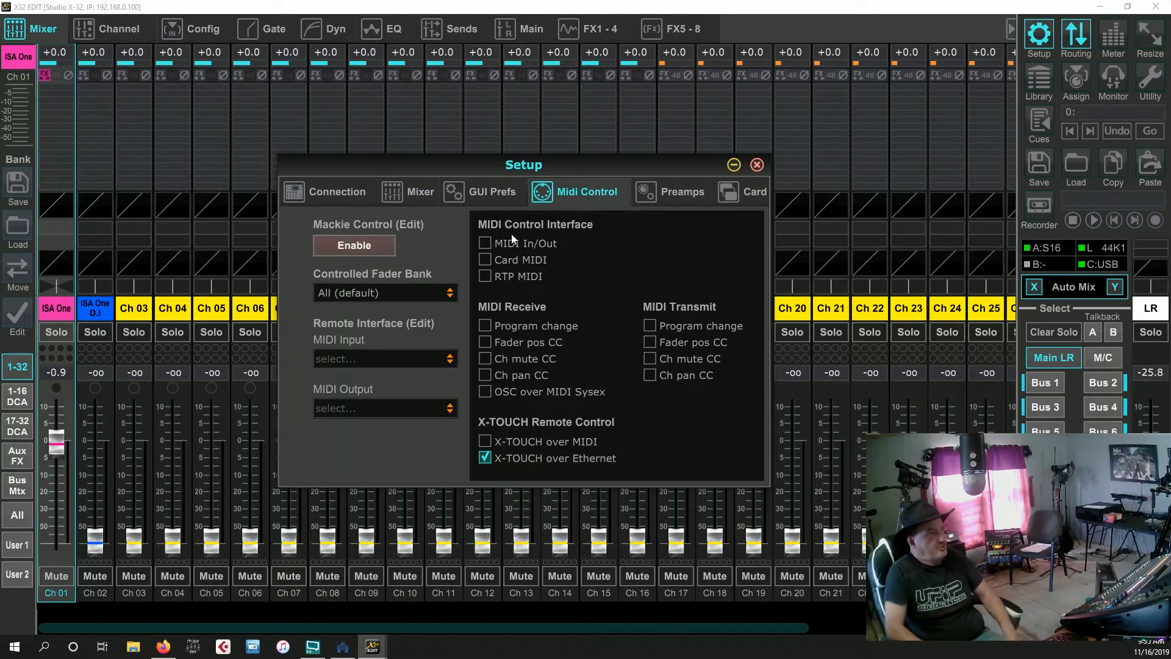
click(753, 191)
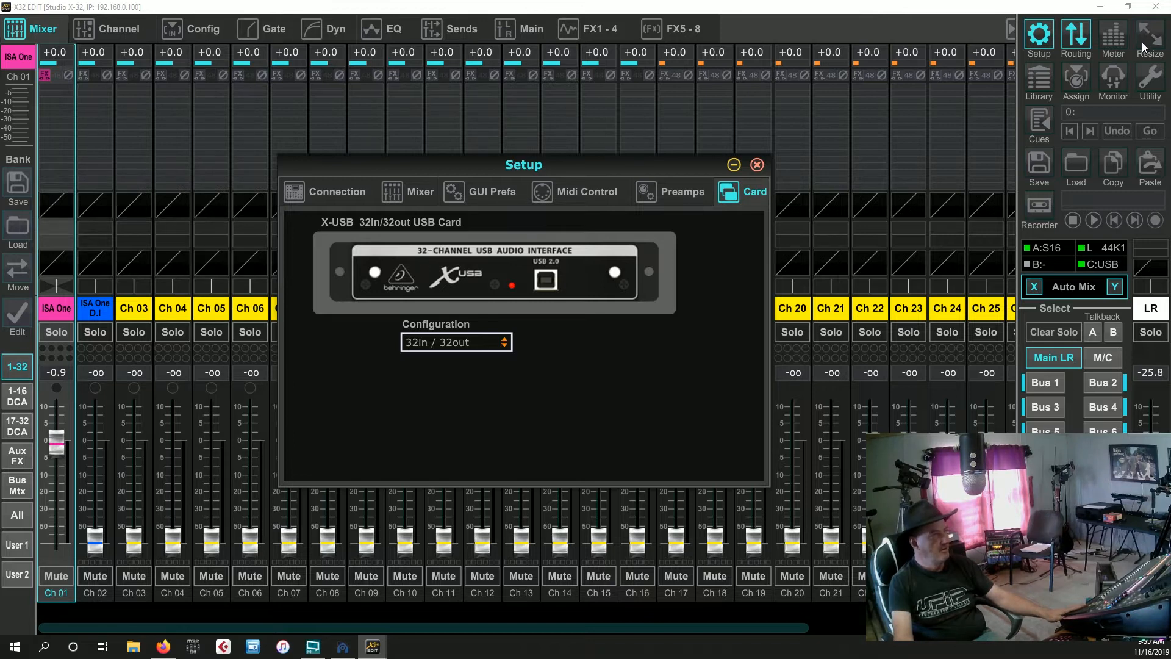
mouse_move(1118, 46)
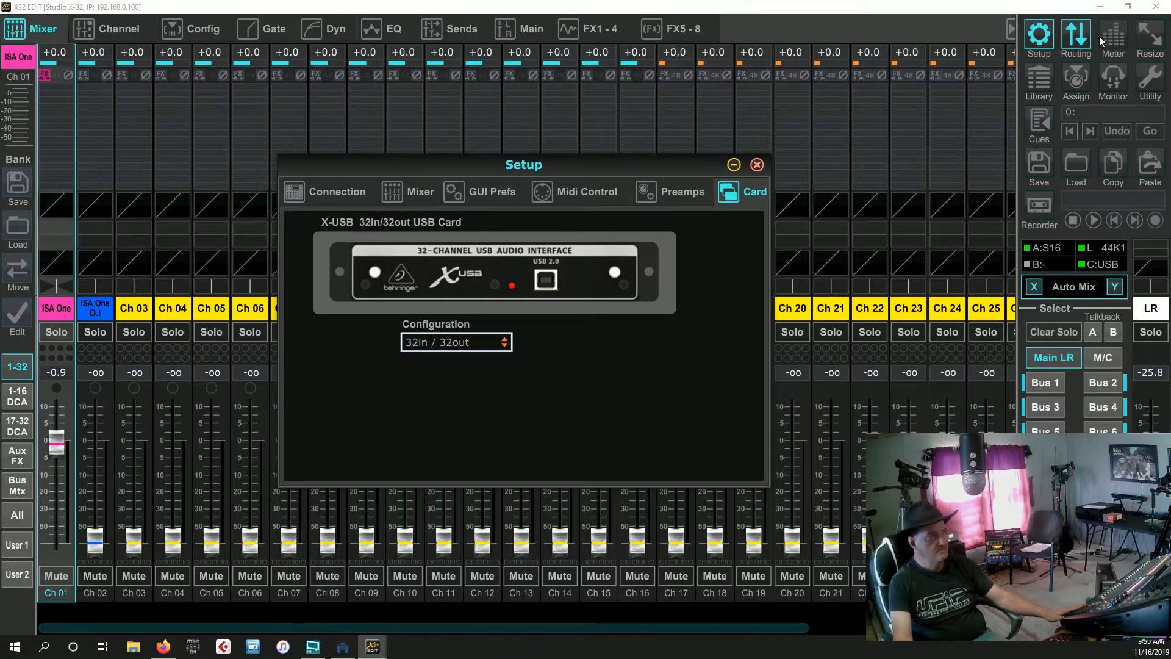
mouse_move(1000, 75)
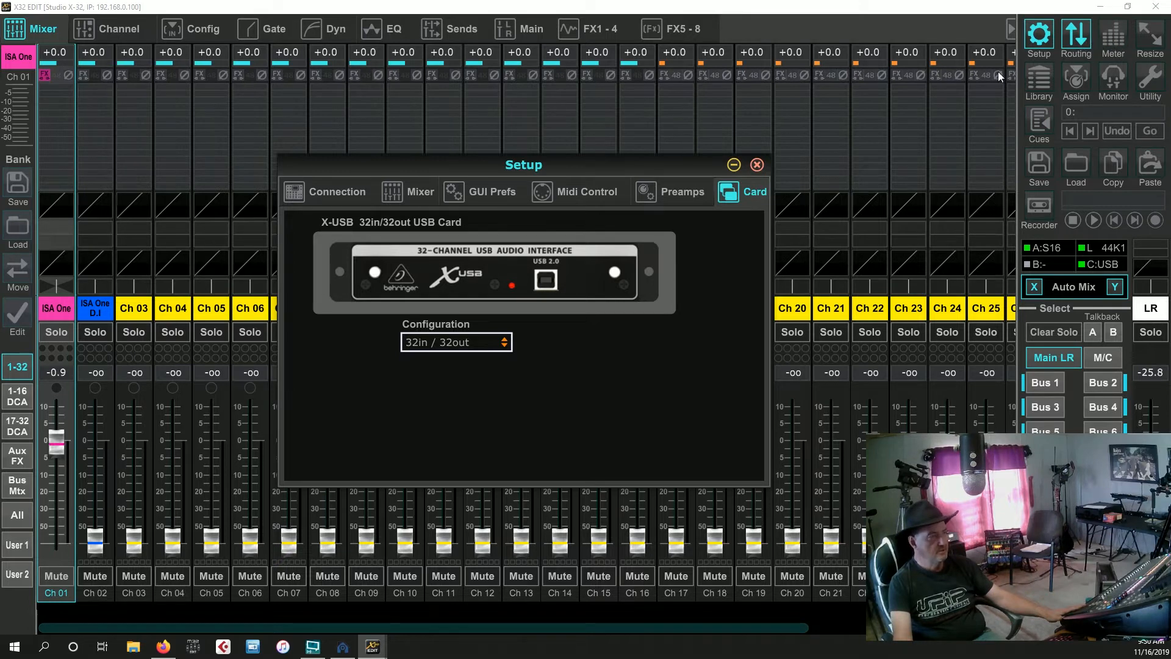
mouse_move(986, 77)
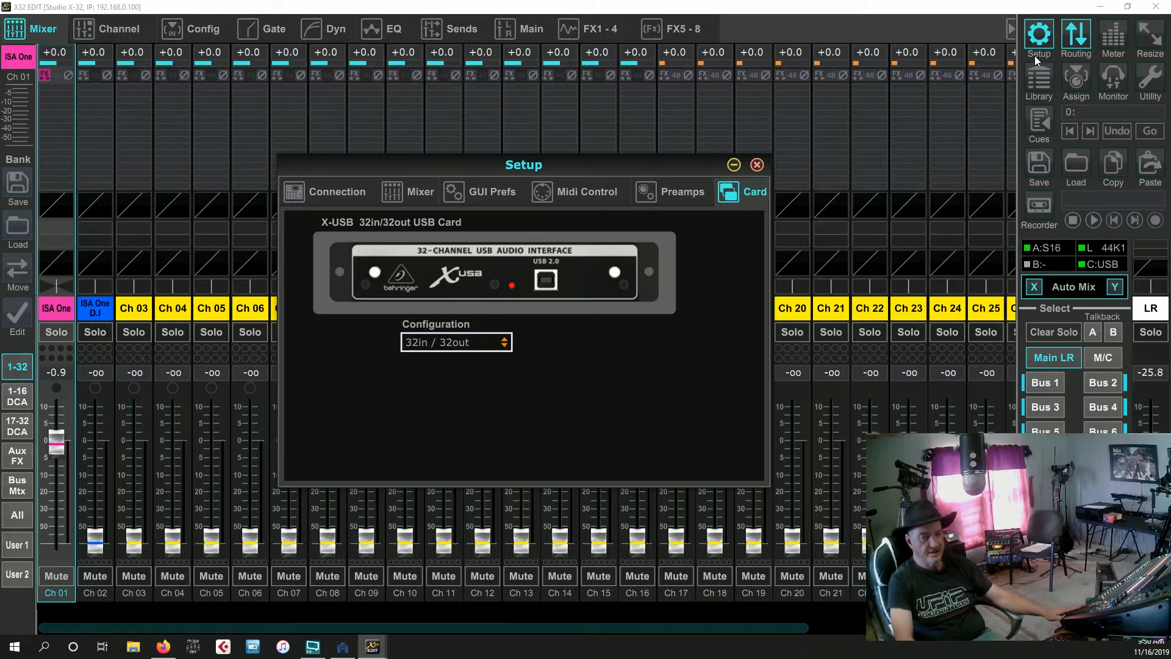
mouse_move(907, 101)
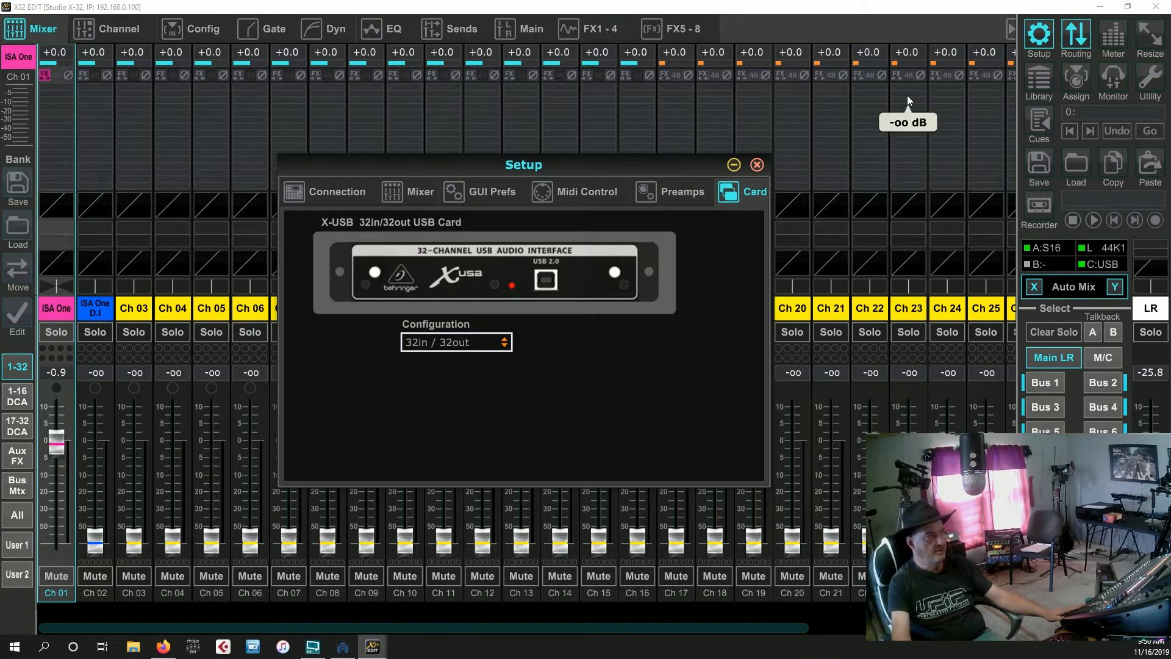
mouse_move(1119, 35)
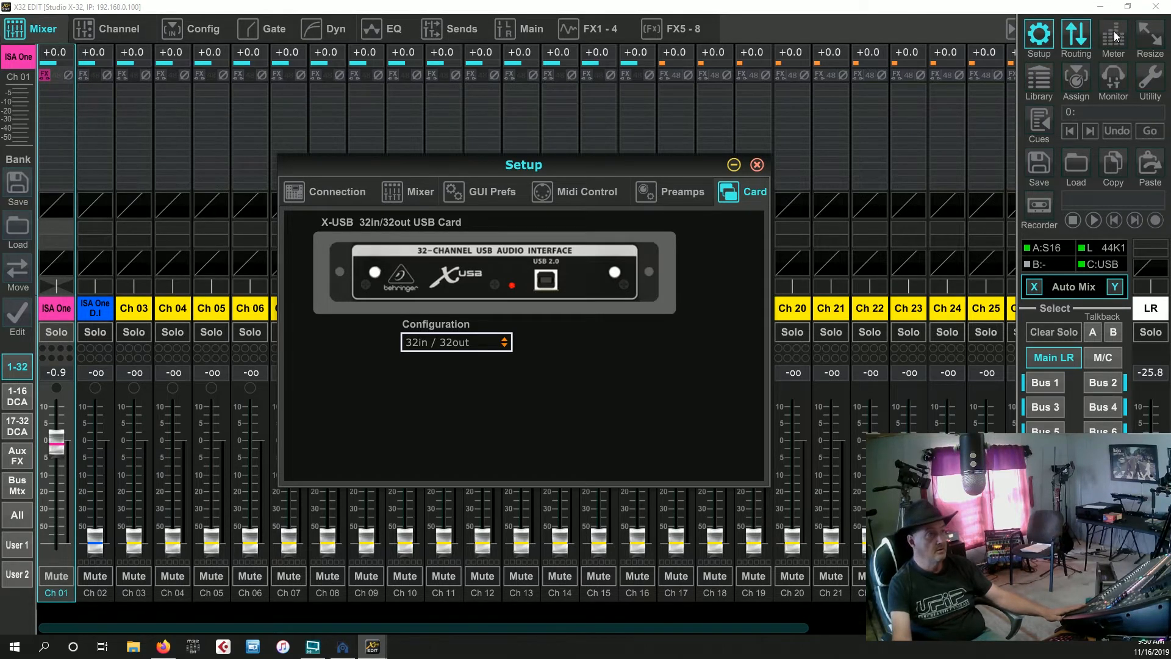
click(1076, 34)
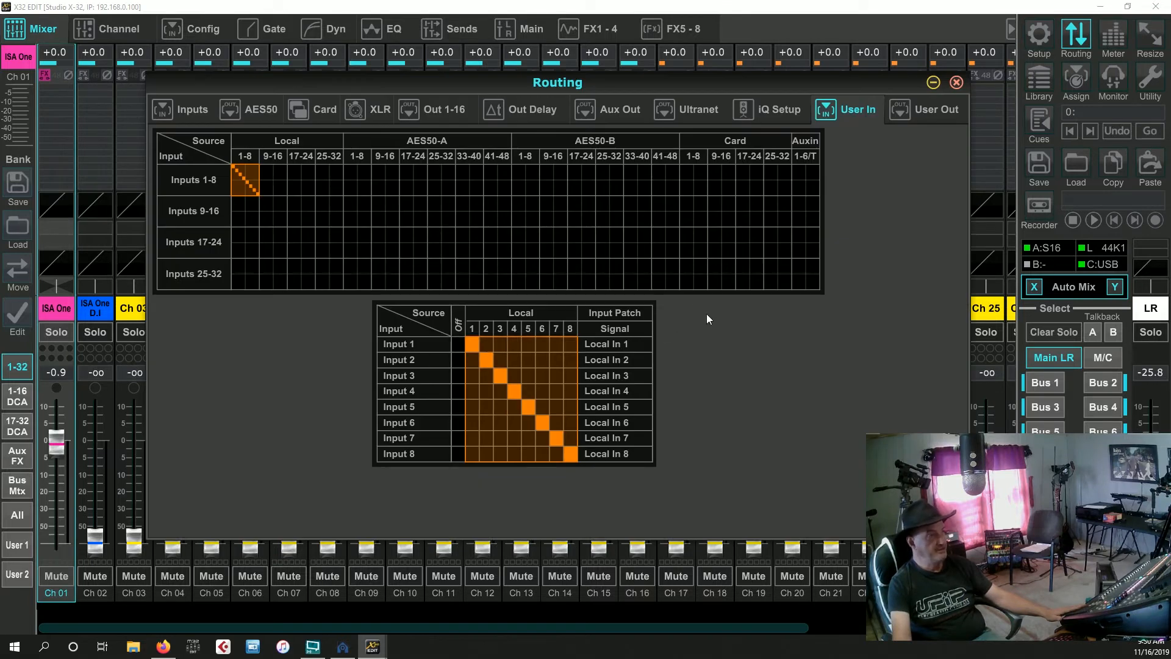
mouse_move(855, 379)
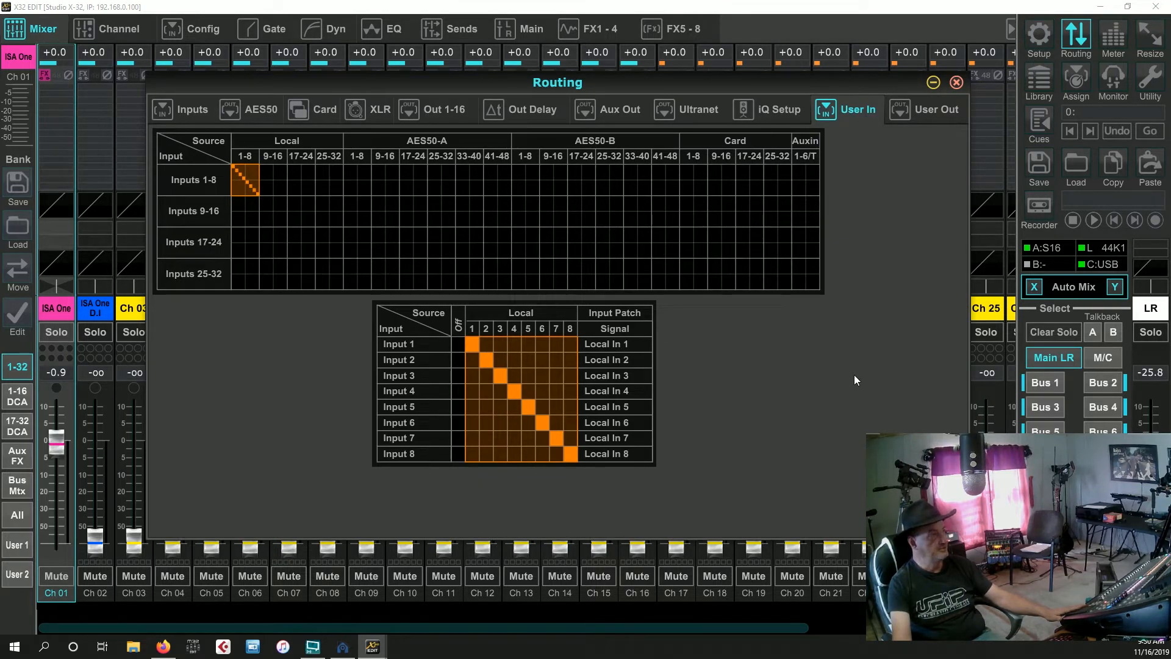
mouse_move(788, 330)
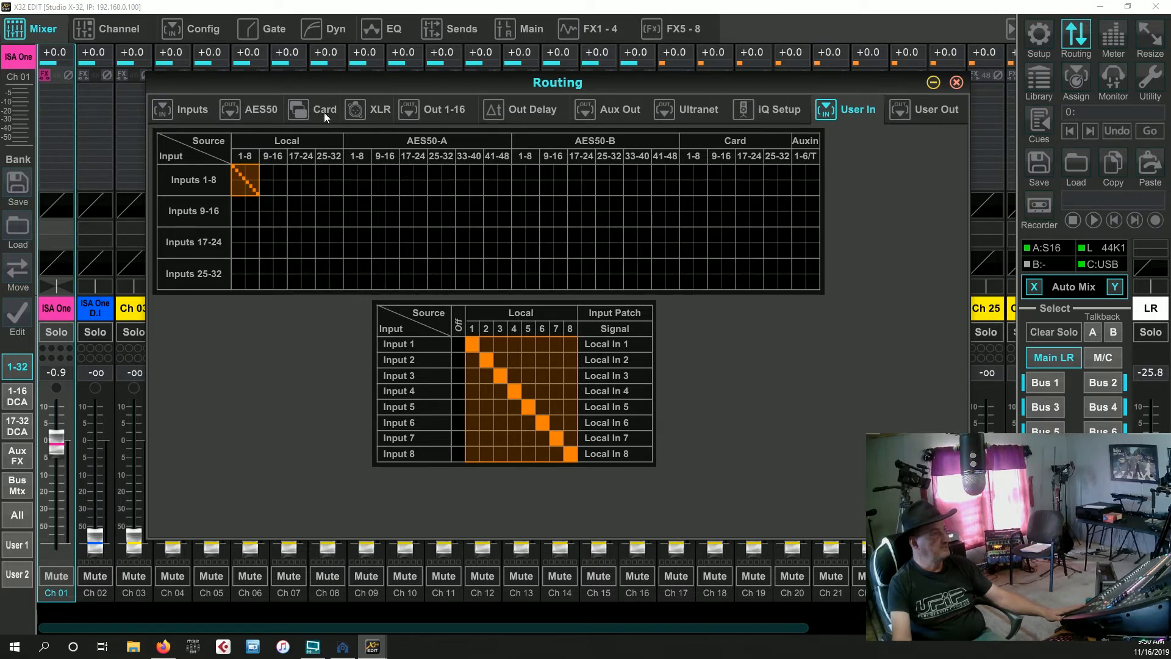
click(192, 108)
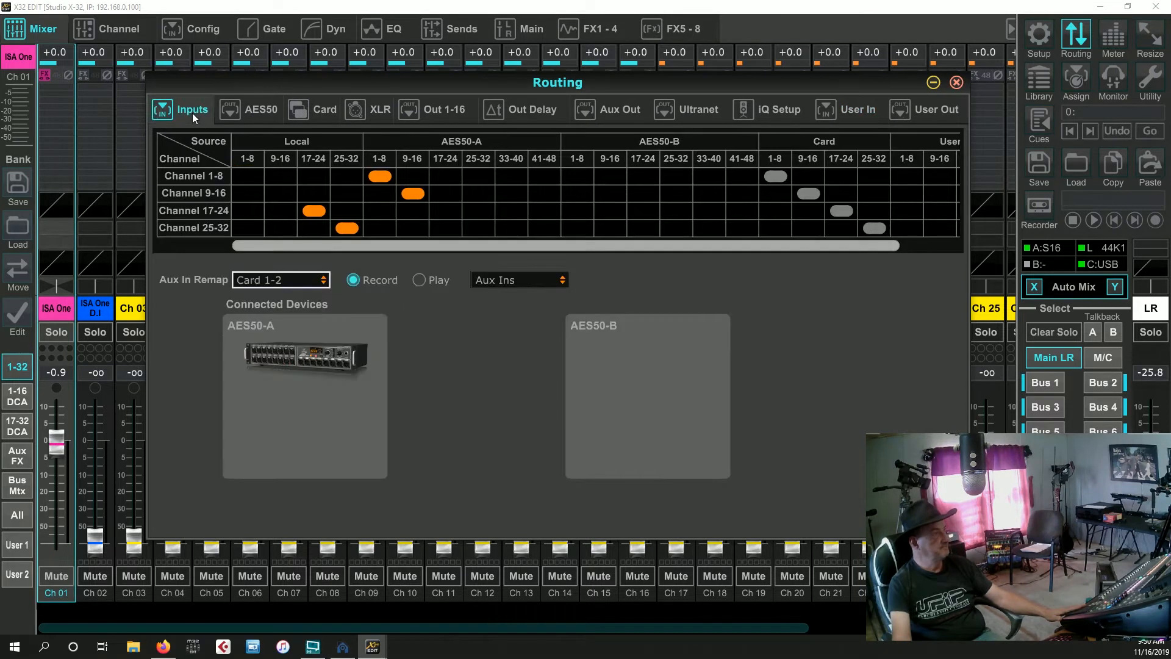
mouse_move(556, 378)
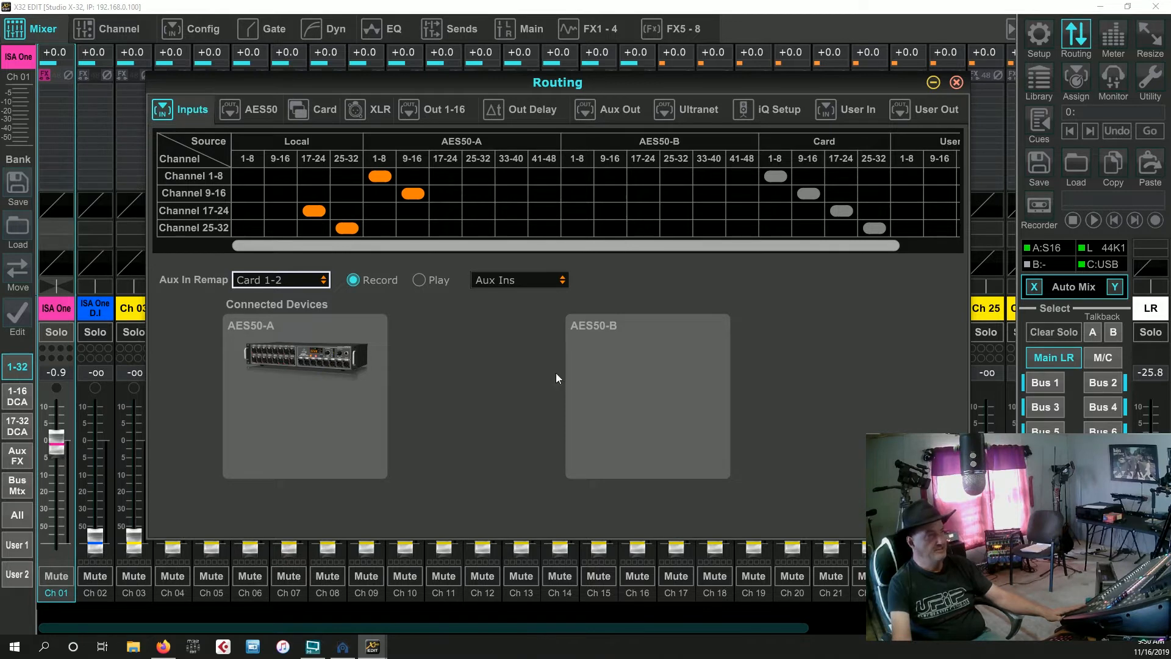
mouse_move(373, 261)
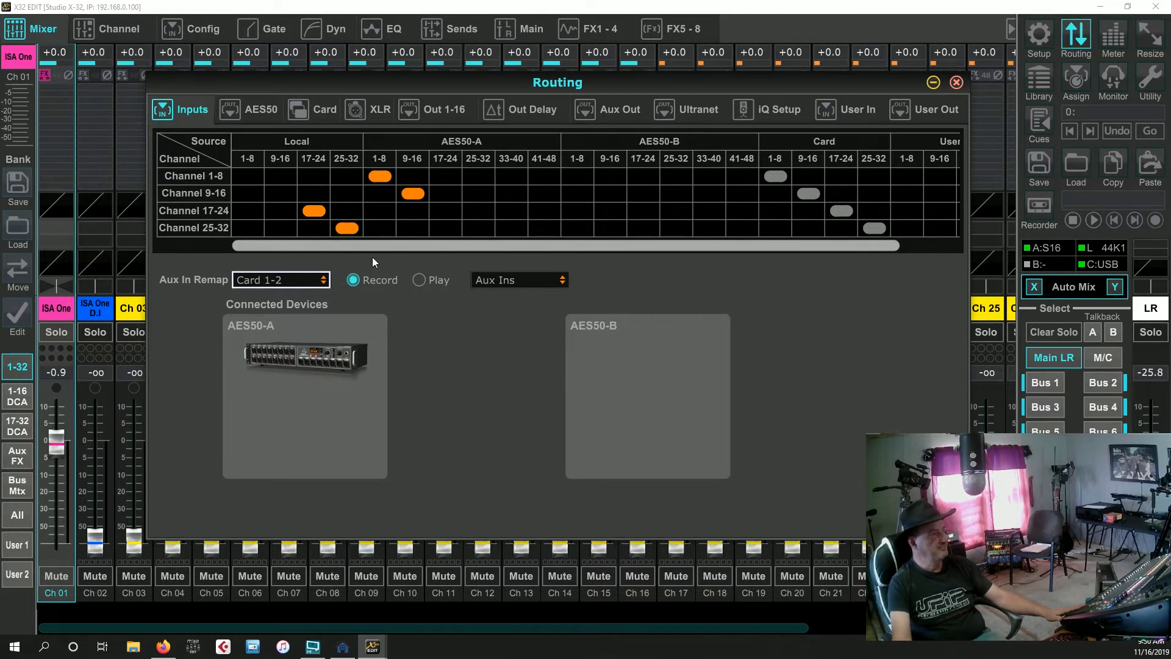
mouse_move(520, 108)
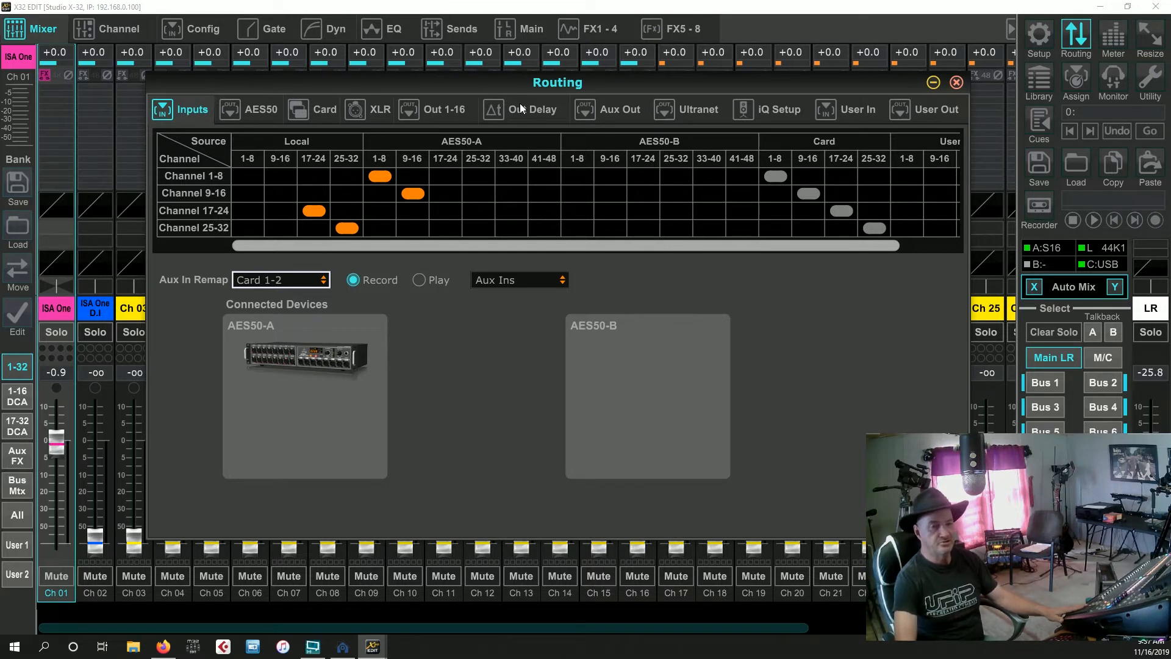
mouse_move(661, 118)
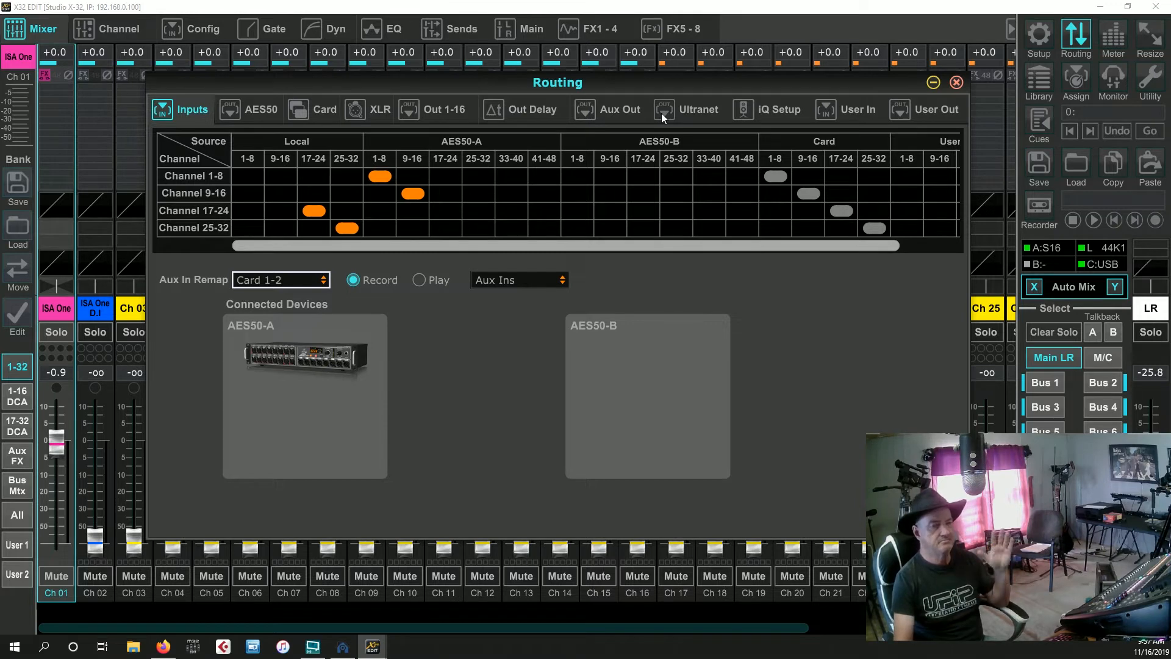
mouse_move(658, 114)
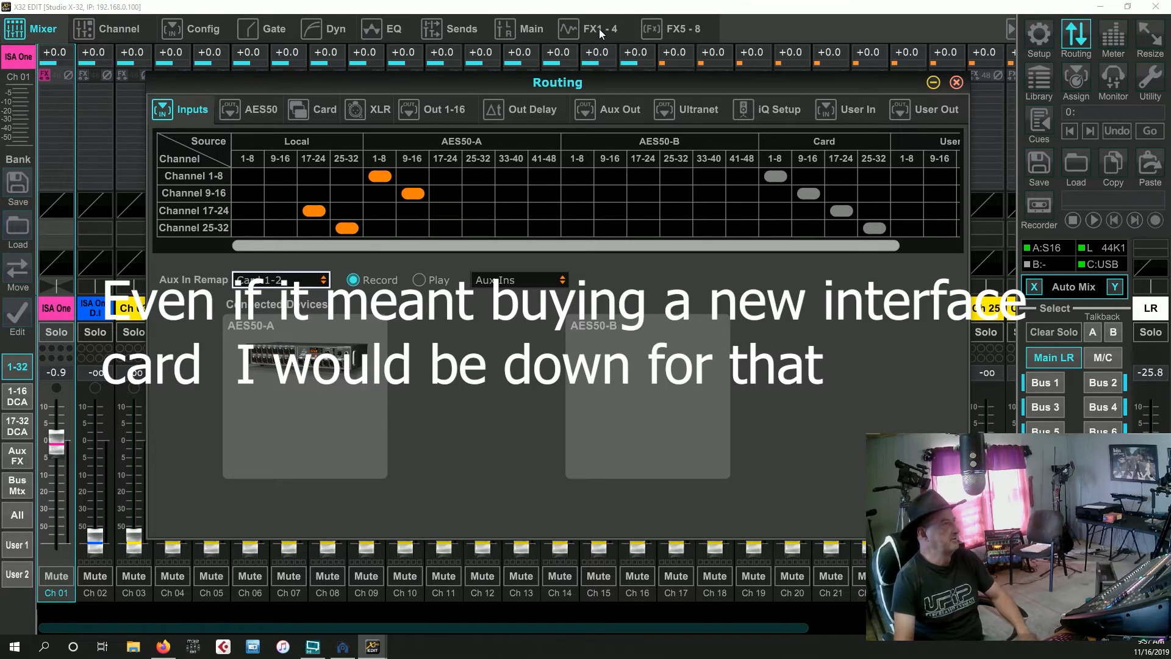
Step: View effects racks FX1–4 and FX5–8, then Channel 01's strip overview
click(589, 28)
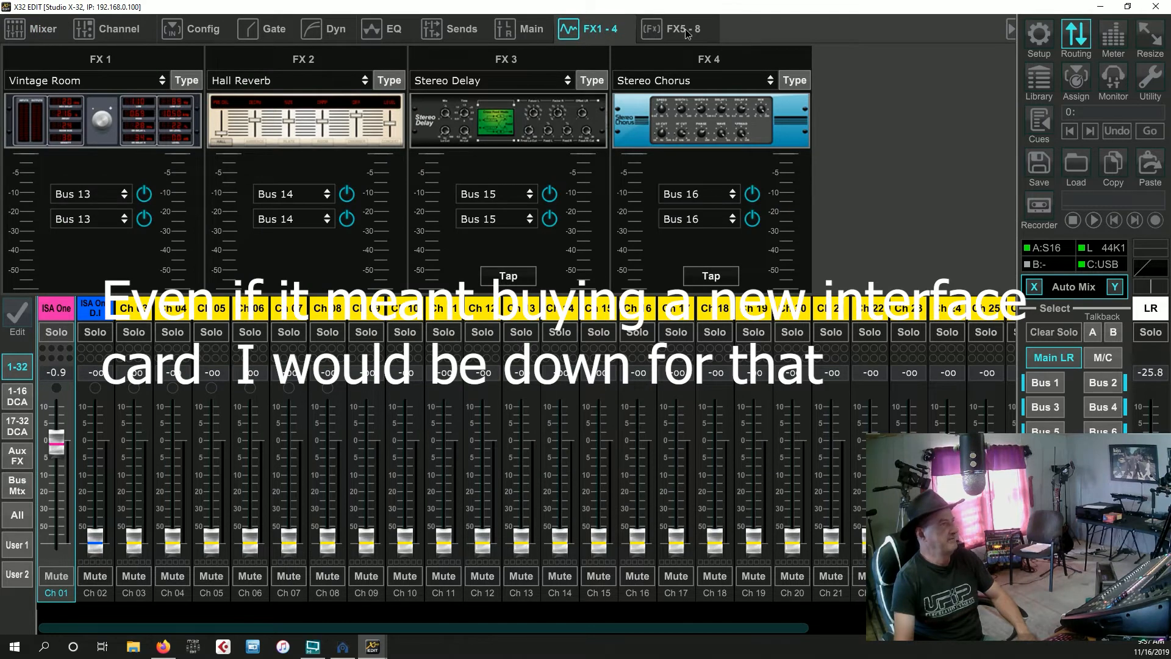
click(676, 28)
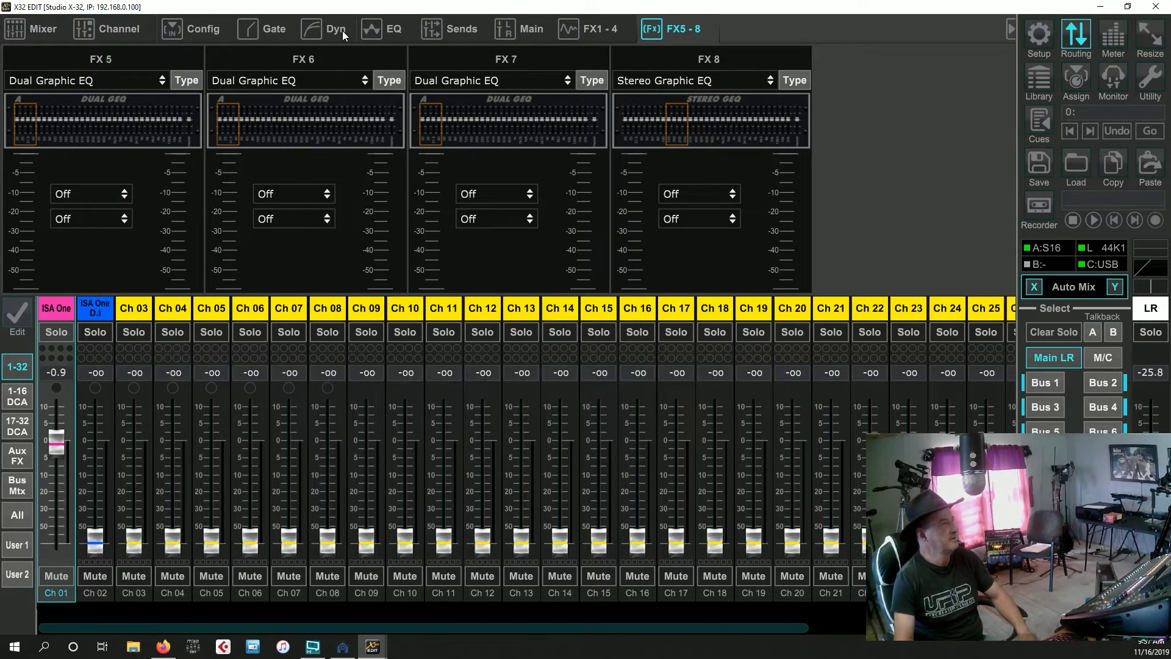
click(119, 28)
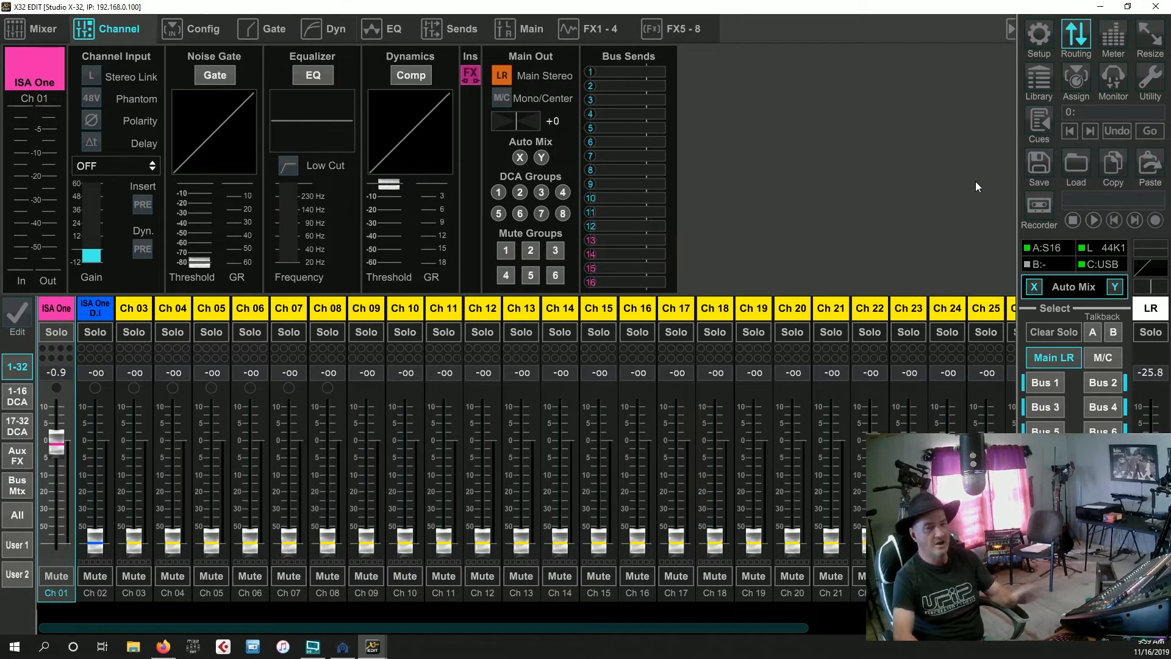
mouse_move(897, 21)
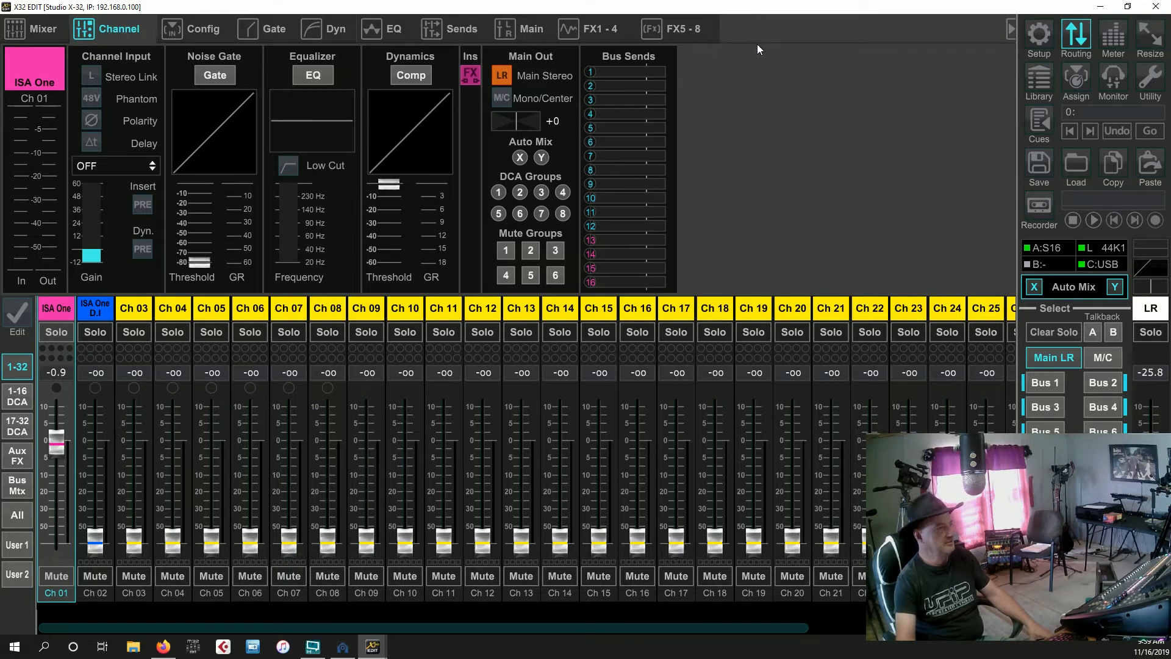
mouse_move(612, 45)
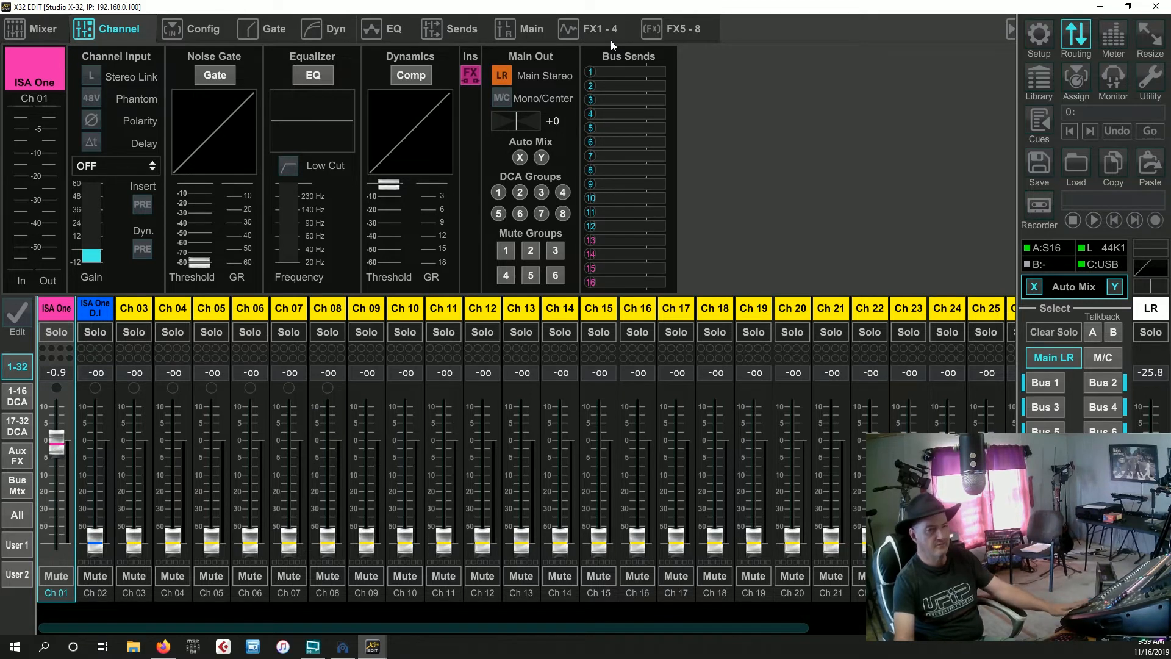
click(1075, 34)
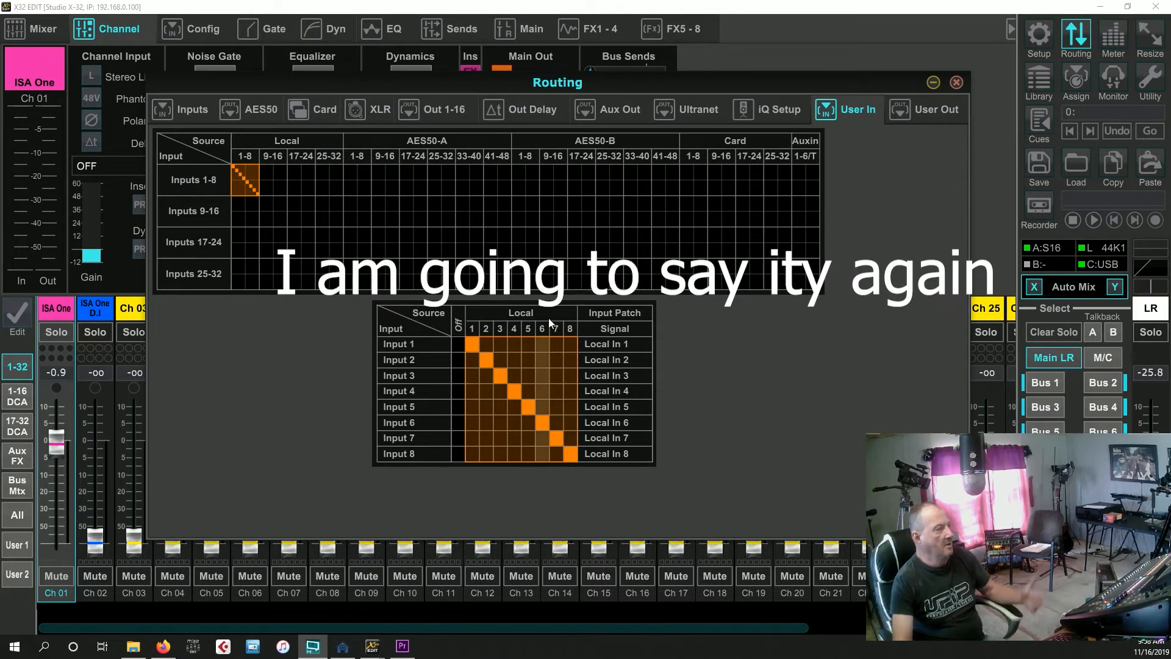
mouse_move(508, 340)
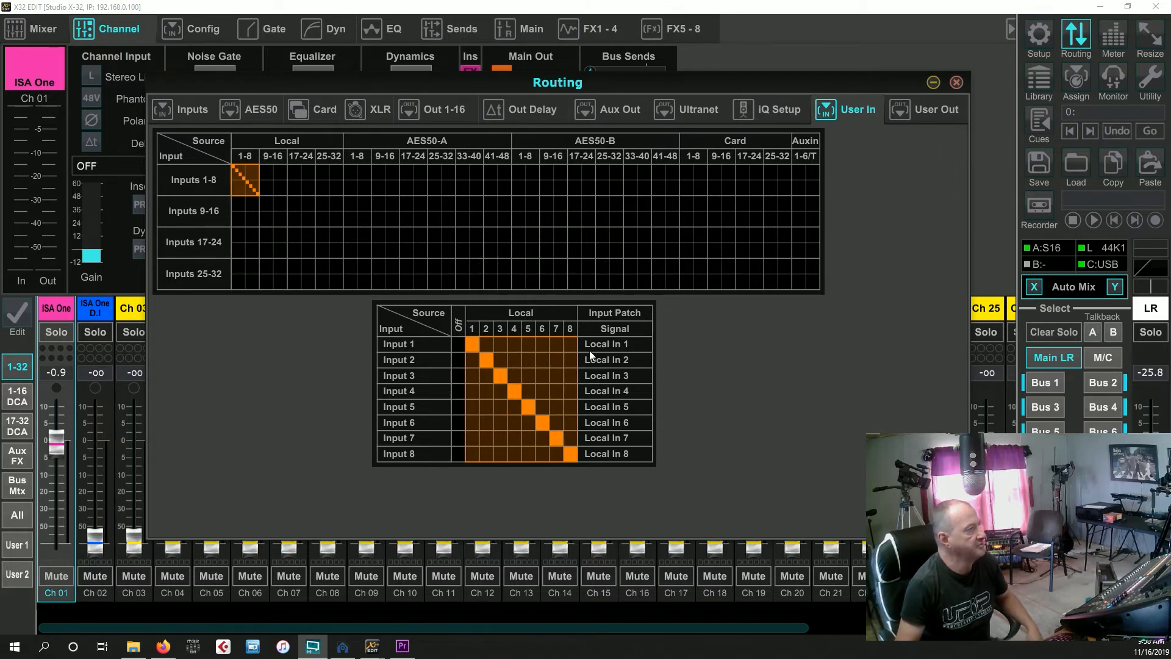
click(937, 109)
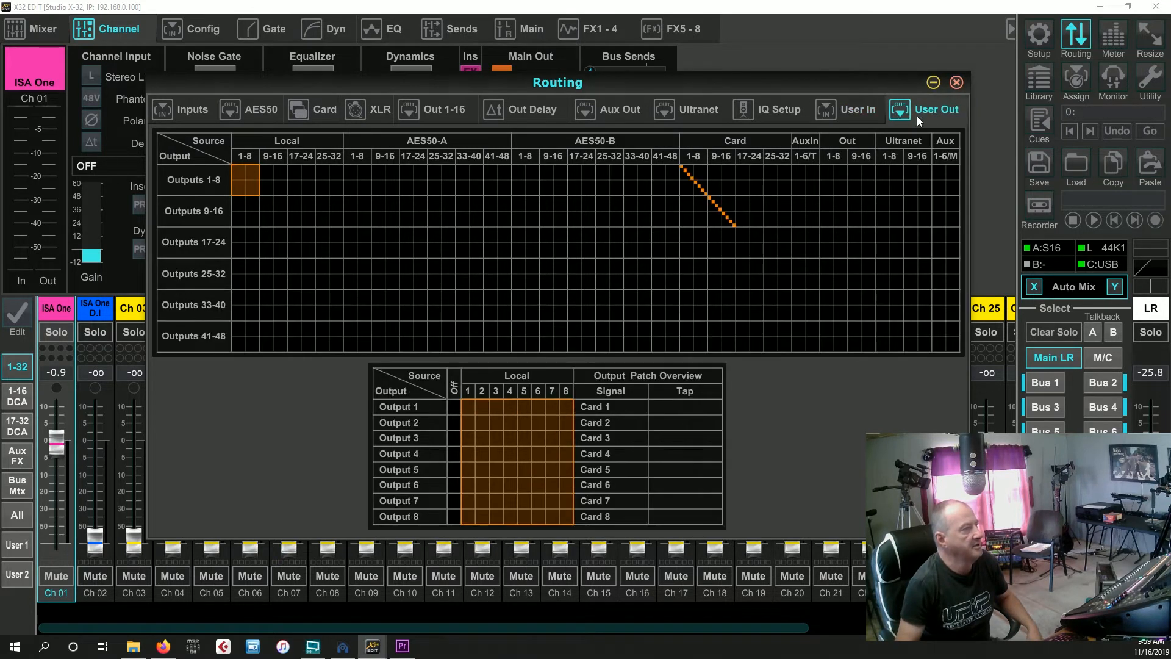
mouse_move(560, 453)
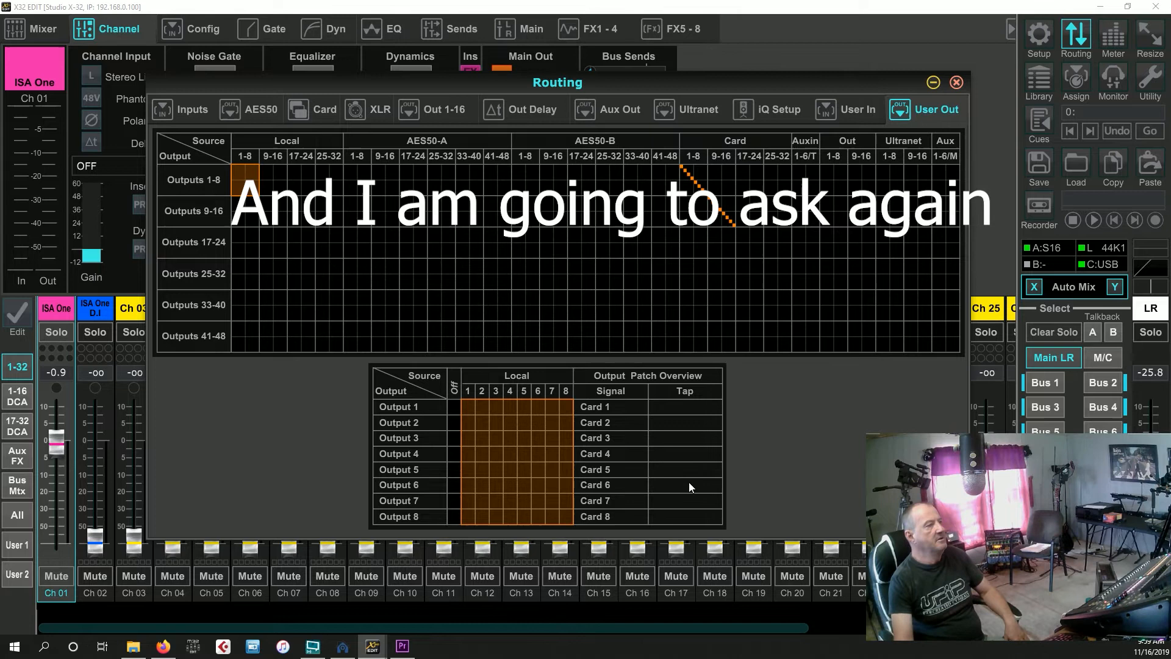
mouse_move(800, 450)
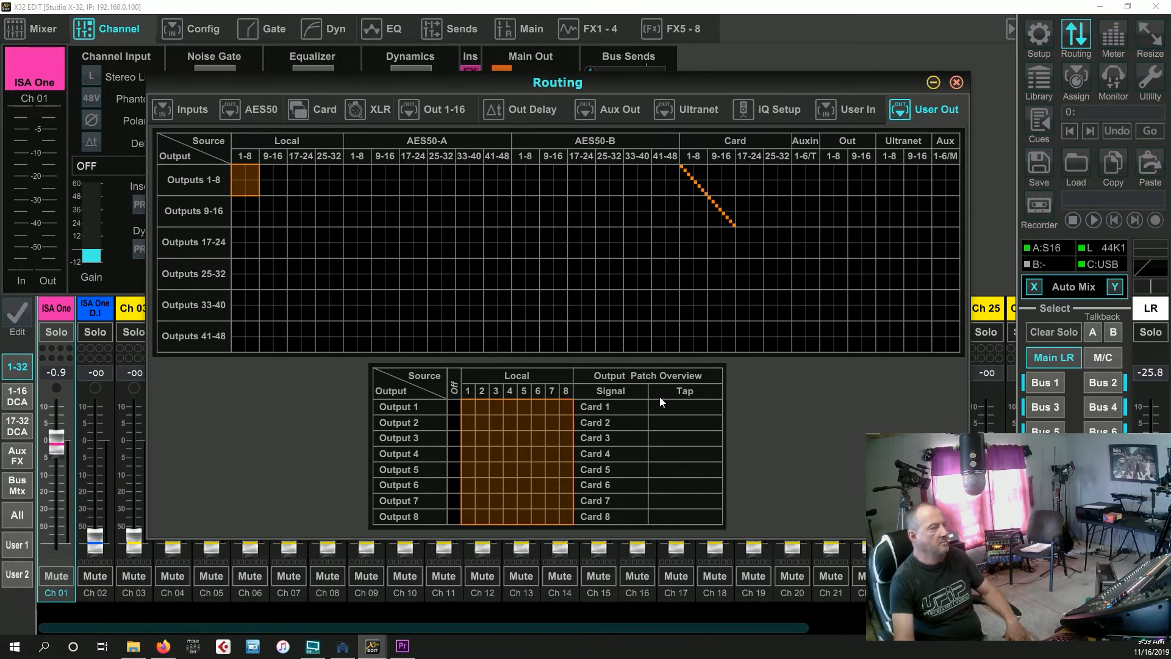
mouse_move(499, 361)
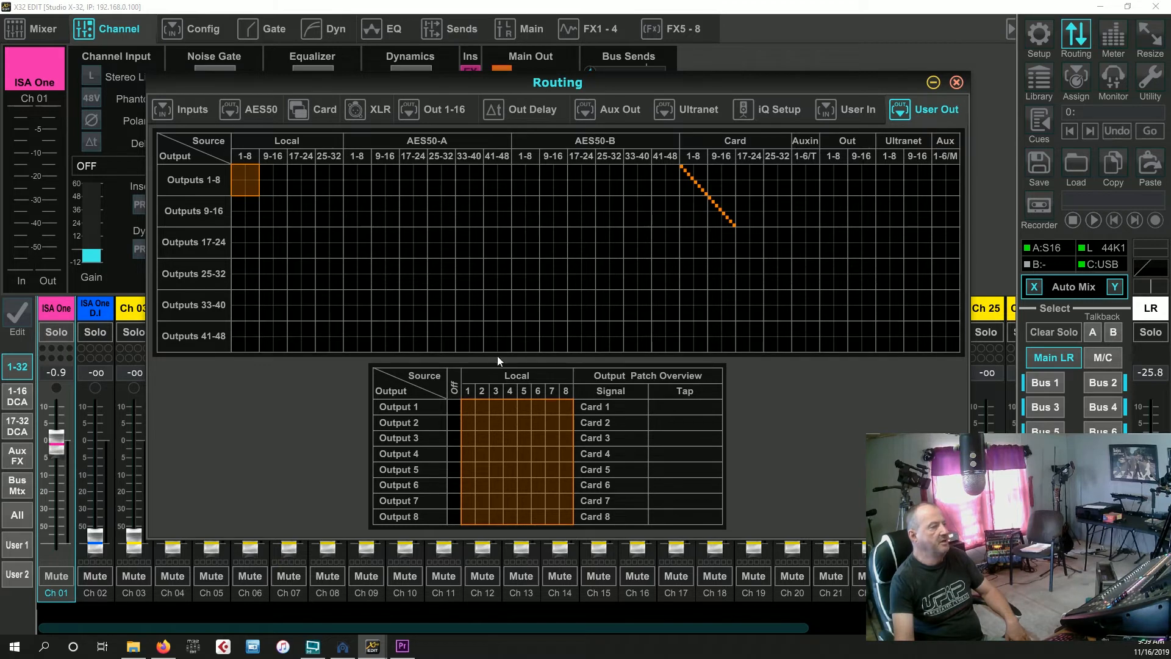
mouse_move(523, 454)
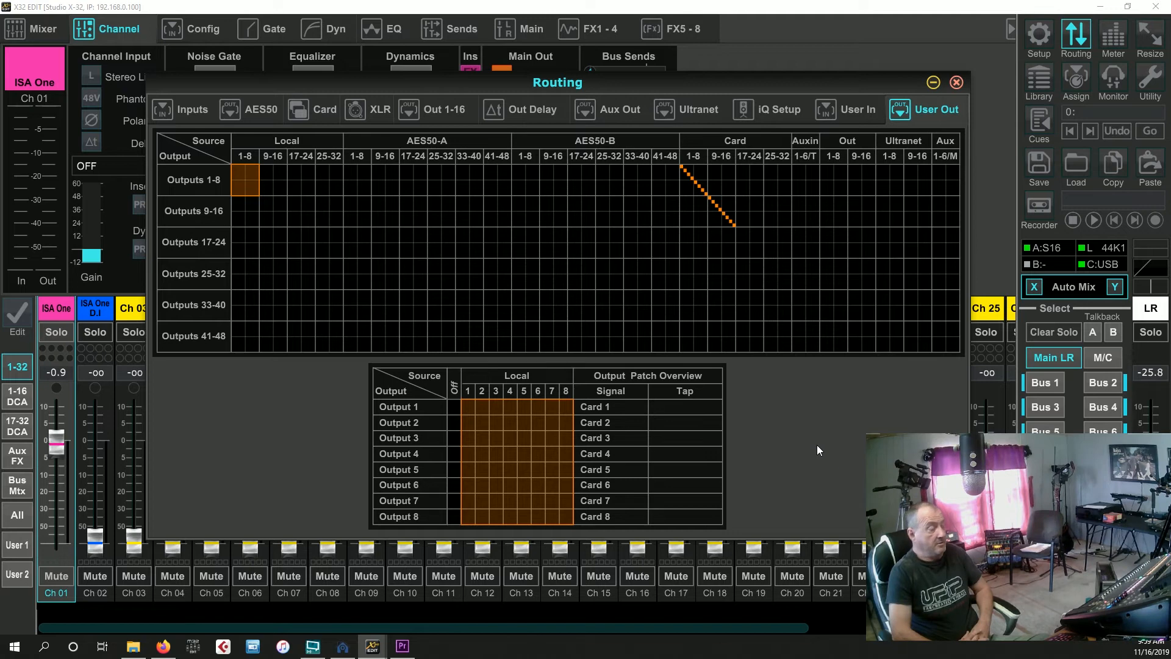
mouse_move(806, 423)
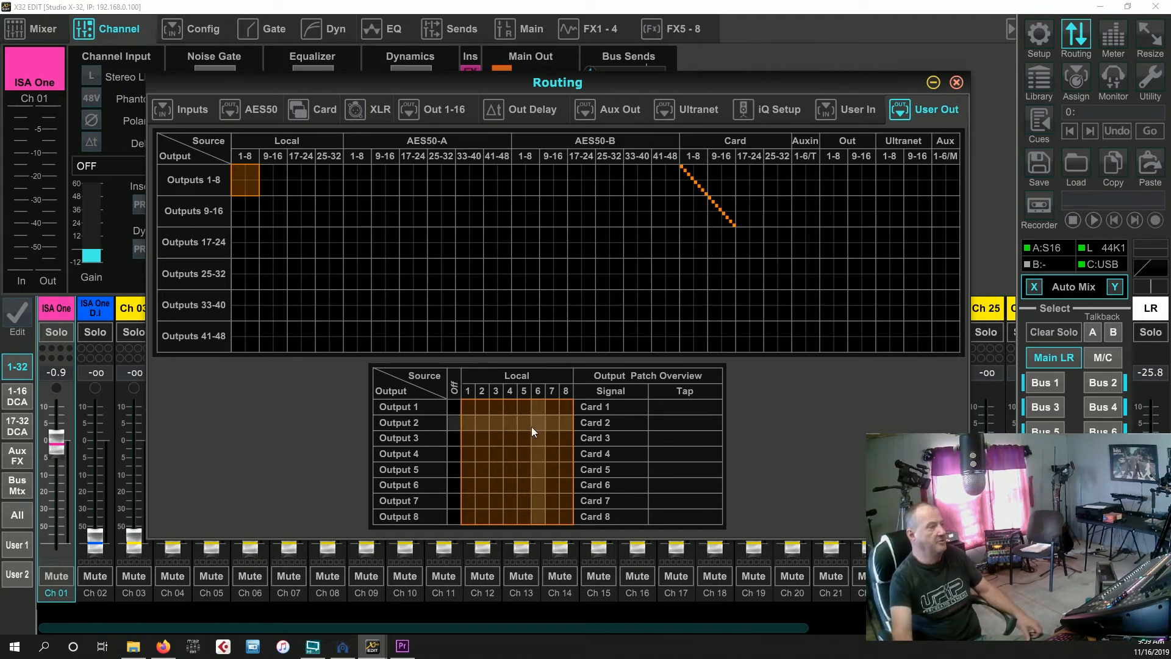
mouse_move(843, 445)
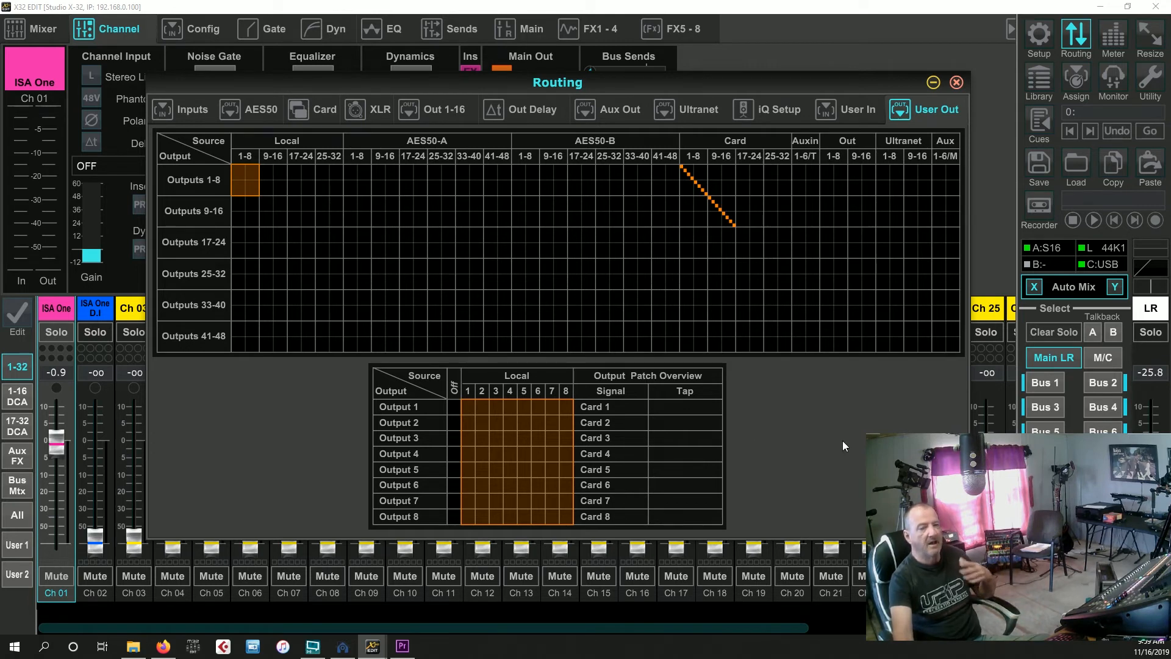
mouse_move(819, 435)
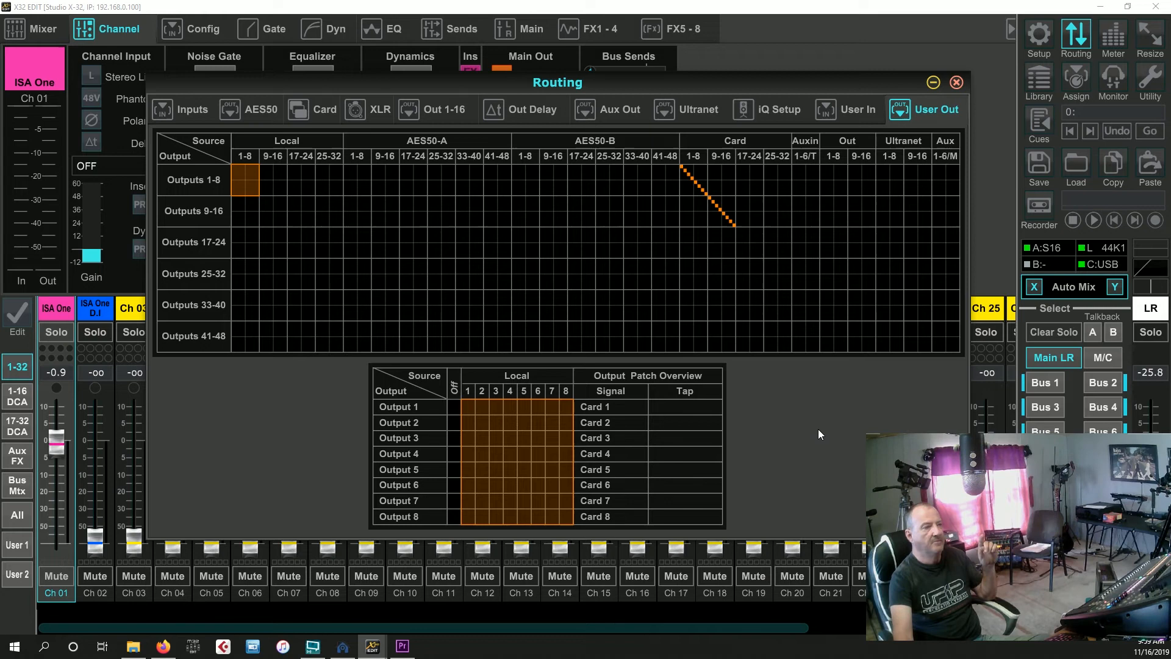
mouse_move(252, 370)
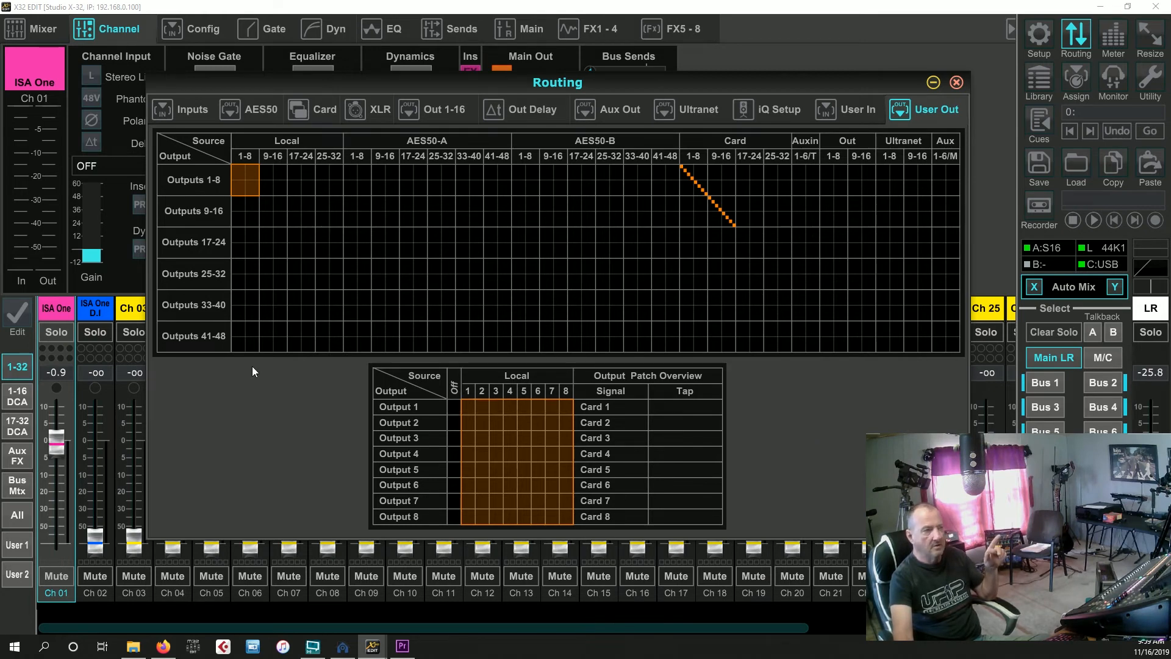
mouse_move(798, 432)
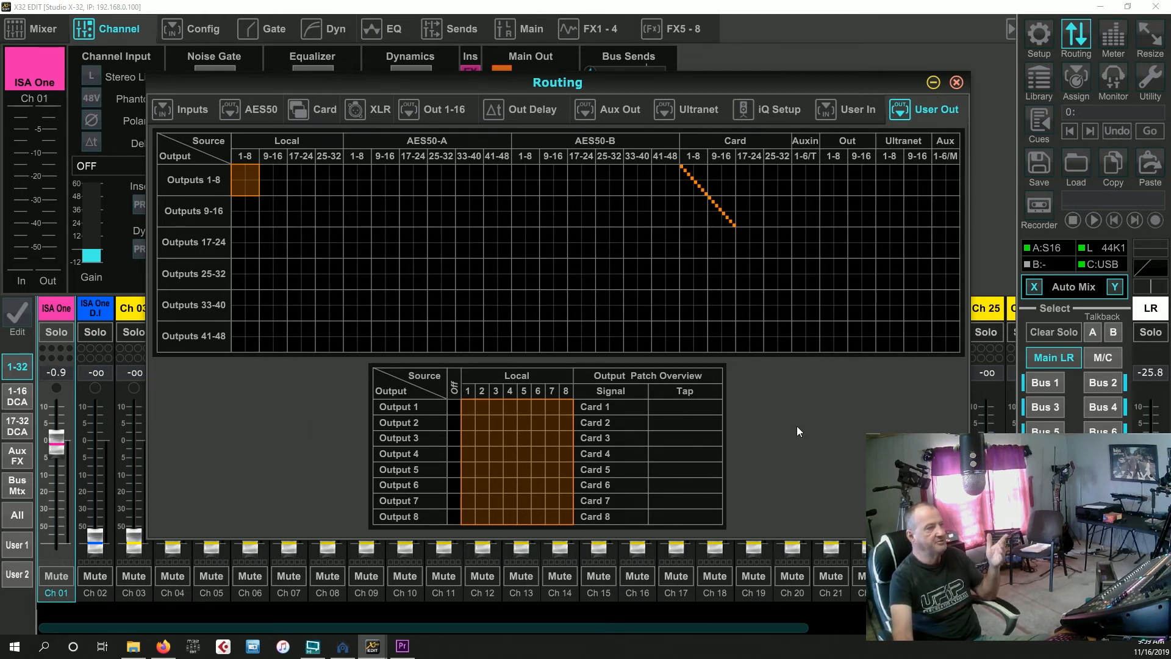
mouse_move(748, 487)
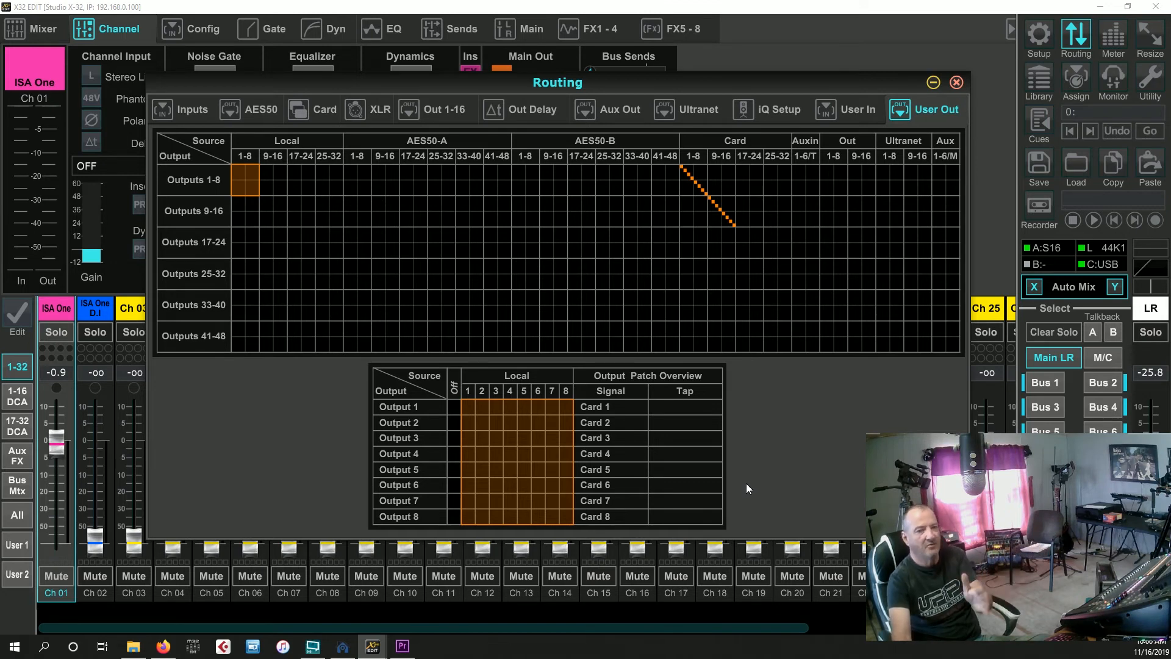
mouse_move(820, 461)
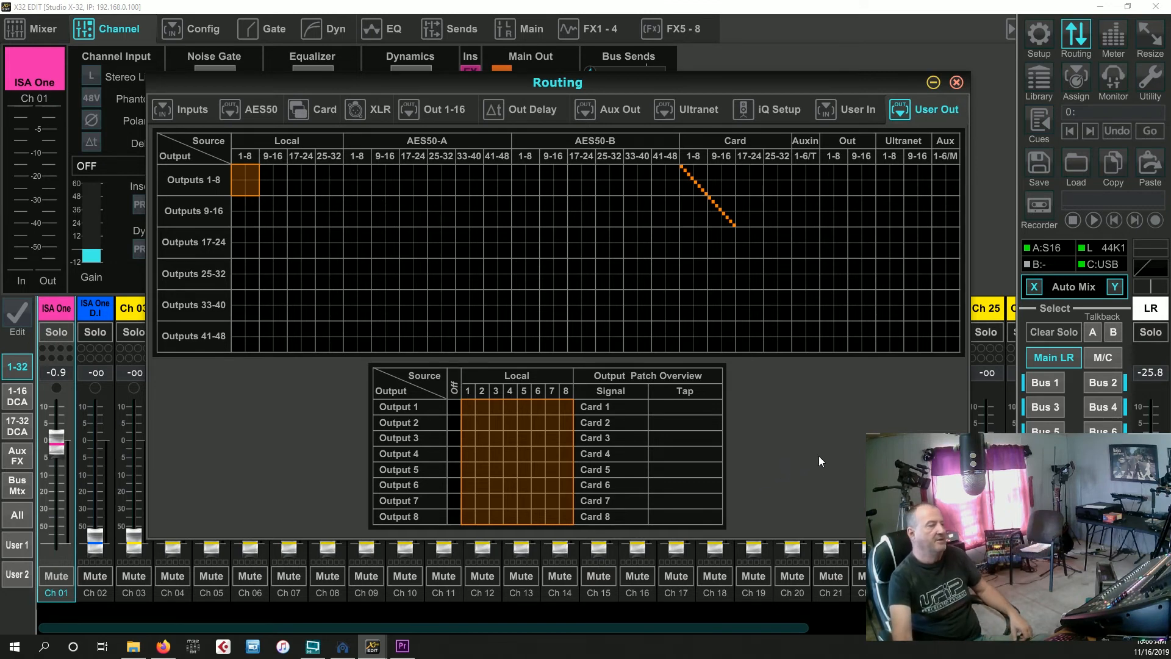
mouse_move(780, 463)
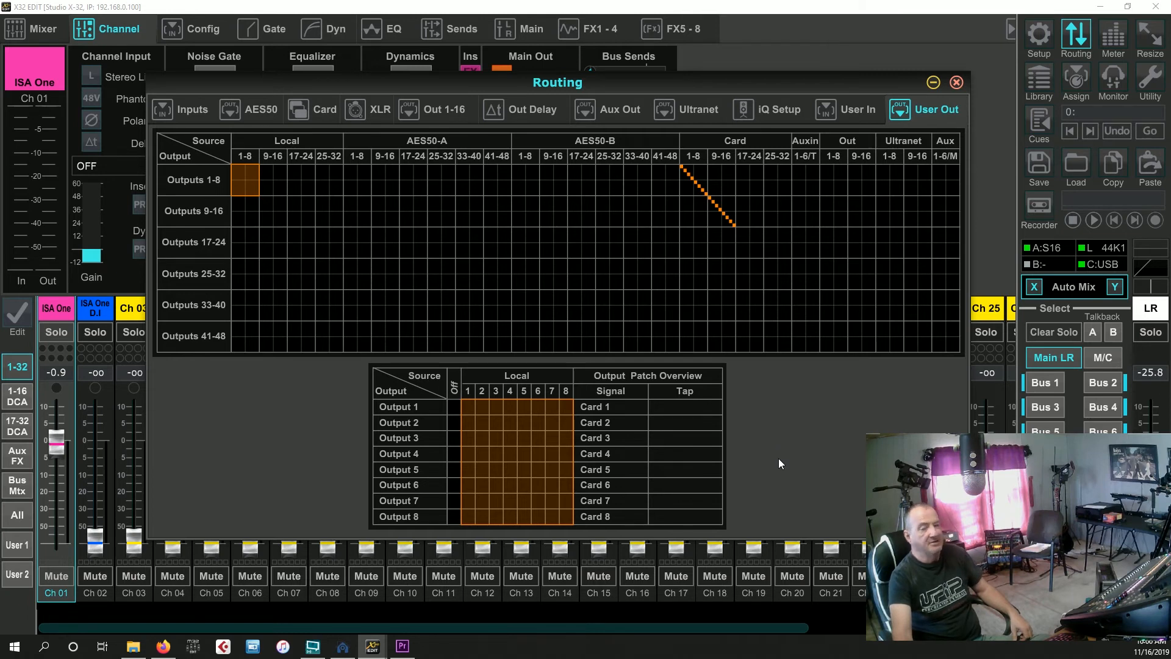
click(956, 82)
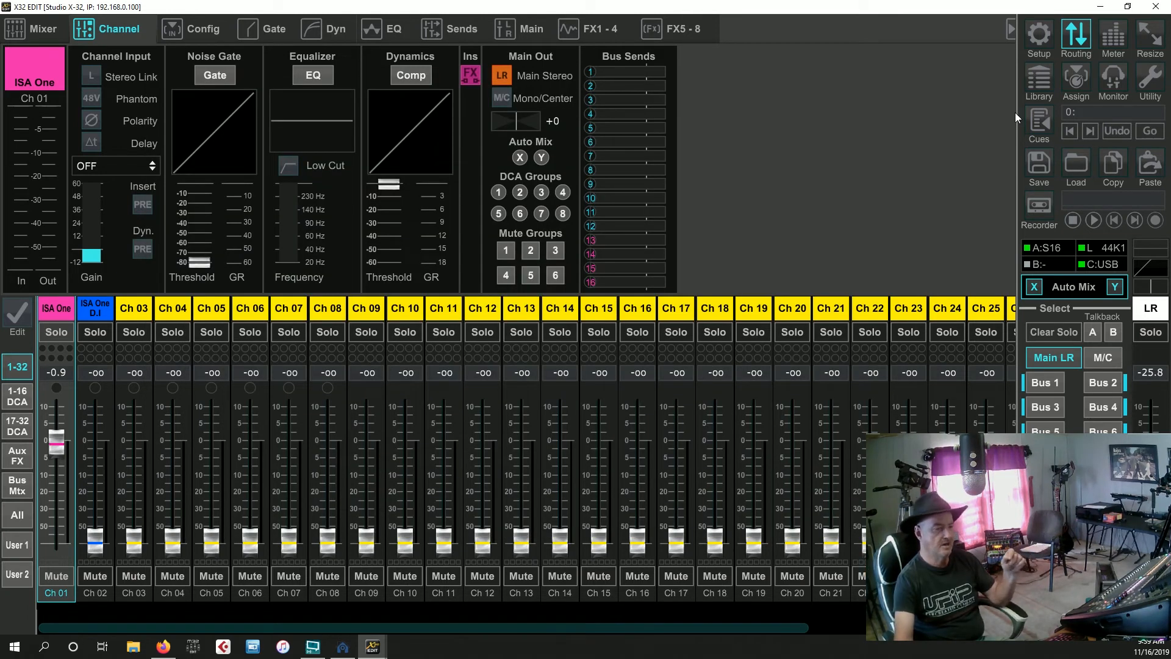